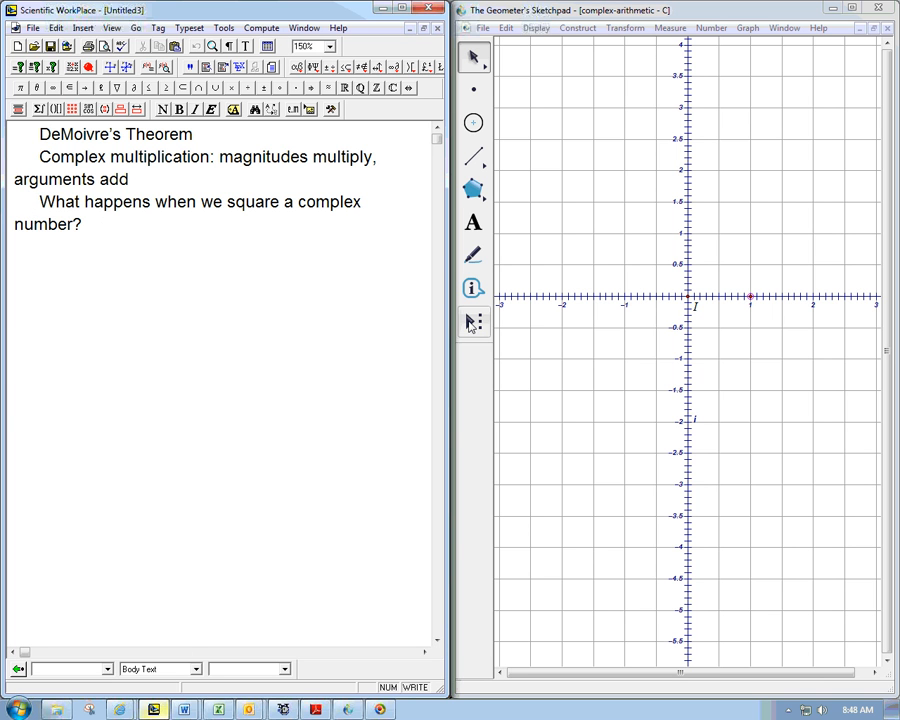
Create (M)*(M) from point M with the Complex Multiplication custom tool, then reposition M
left_click(472, 321)
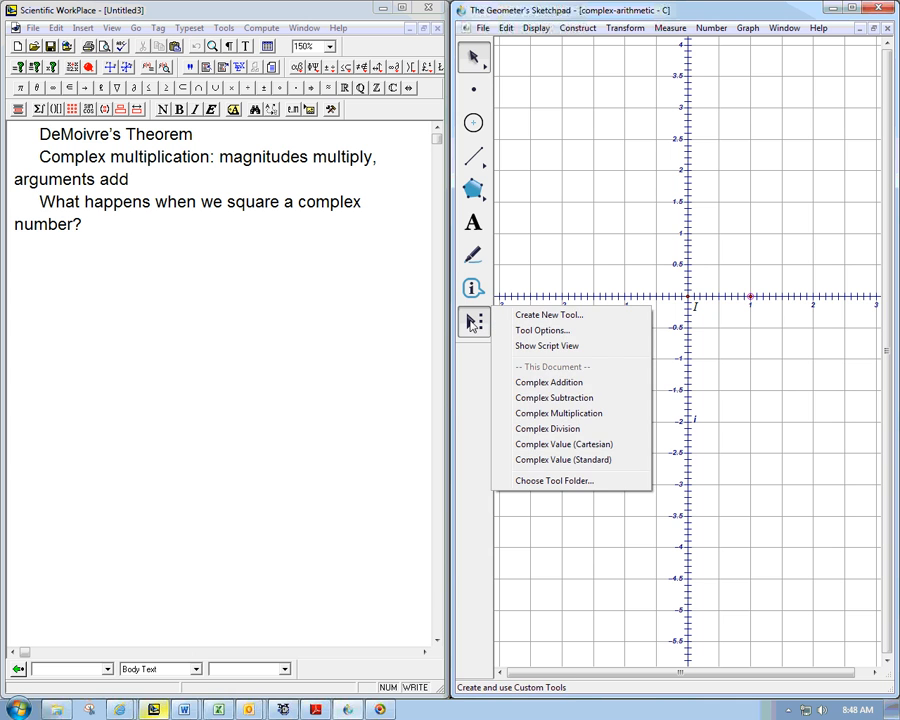
left_click(558, 413)
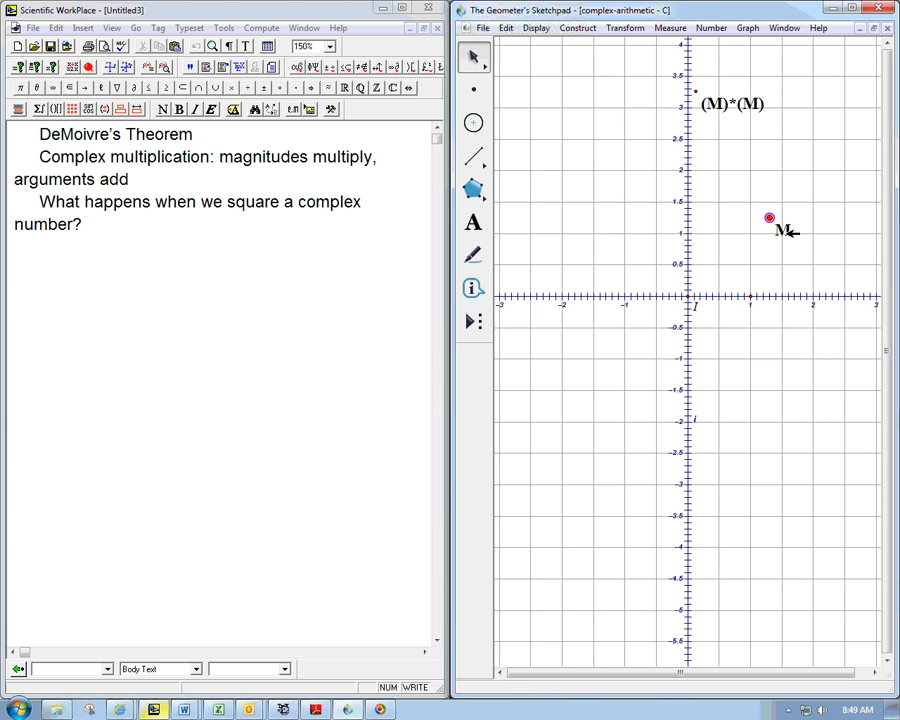
left_click_drag(769, 218, 762, 280)
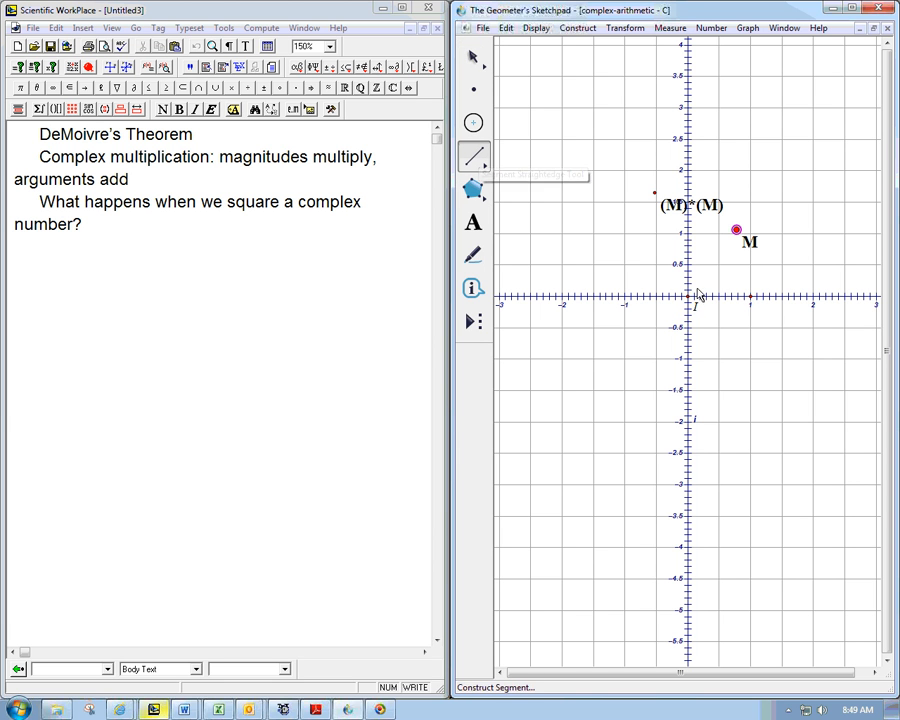
Draw a segment from the origin to M and measure its distance, 1.32
left_click_drag(693, 295, 736, 230)
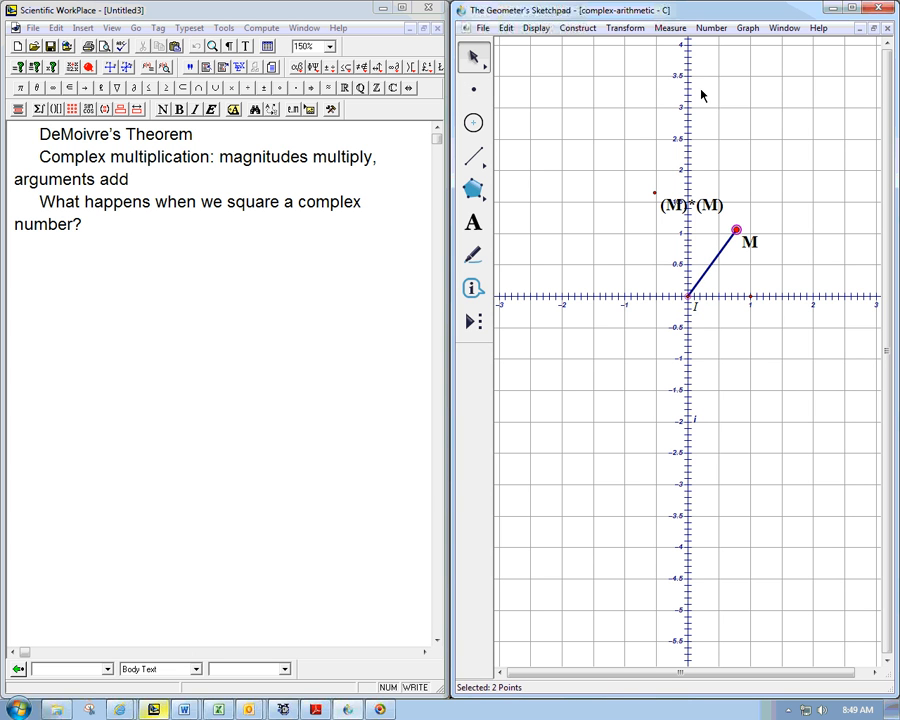
left_click(669, 27)
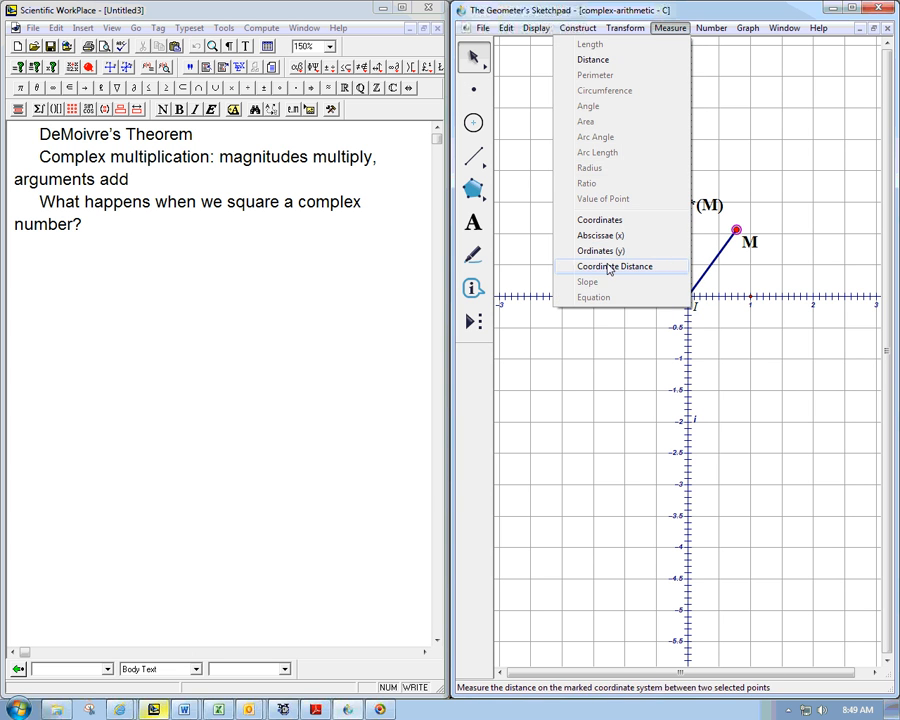
left_click(614, 266)
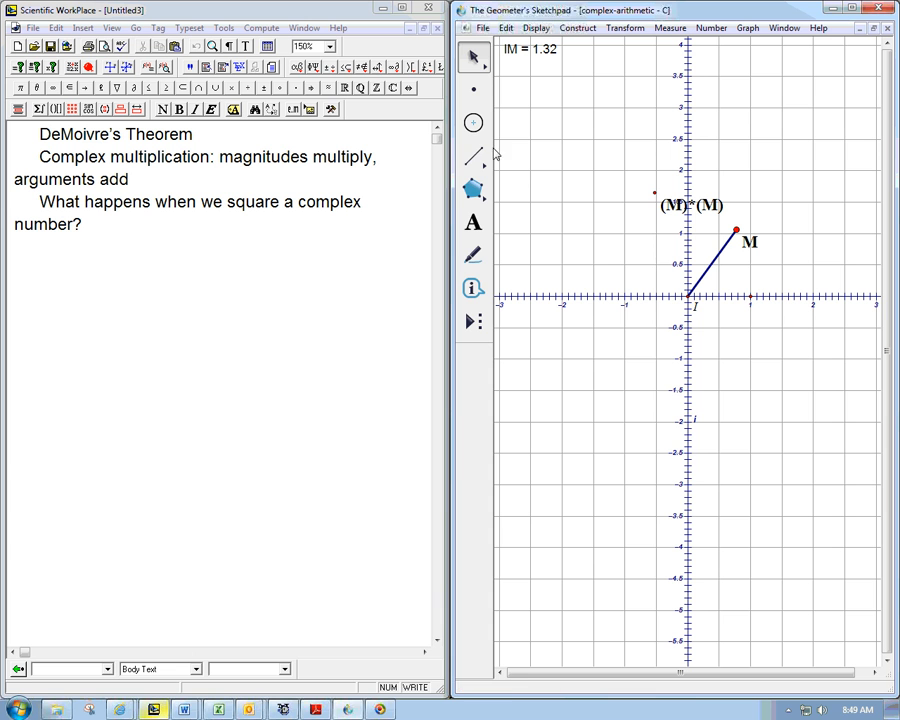
Draw a segment from the origin to (M)*(M) and select both points for measuring
left_click(473, 156)
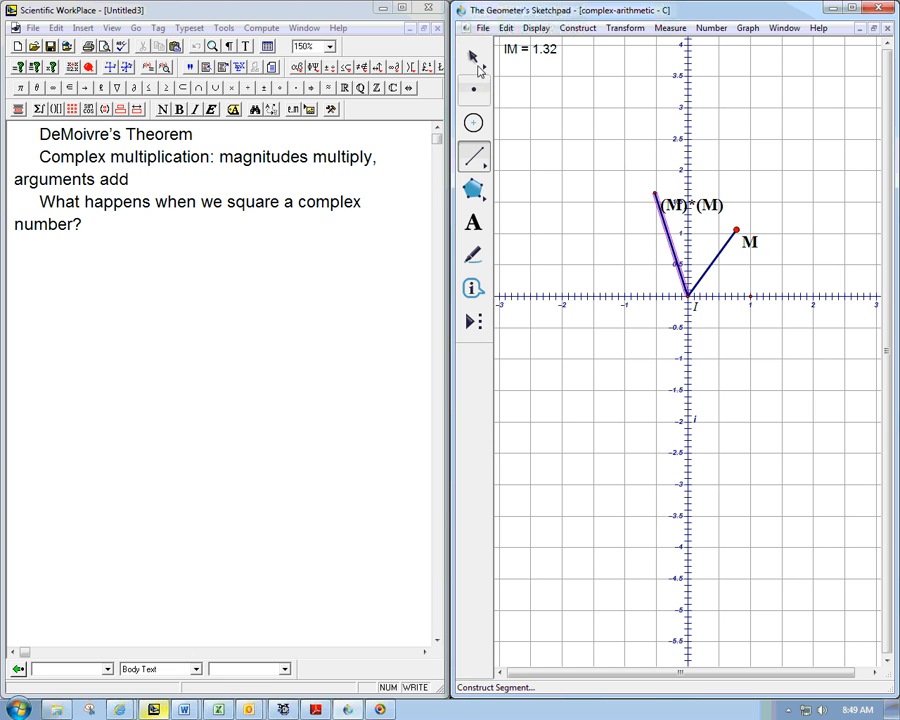
left_click(665, 225)
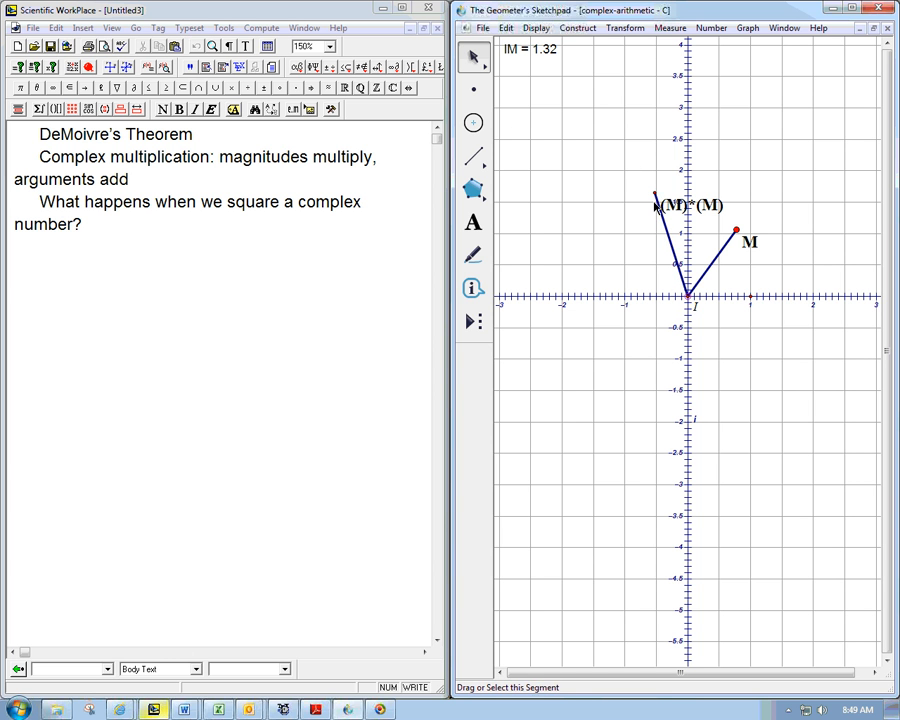
left_click(670, 27)
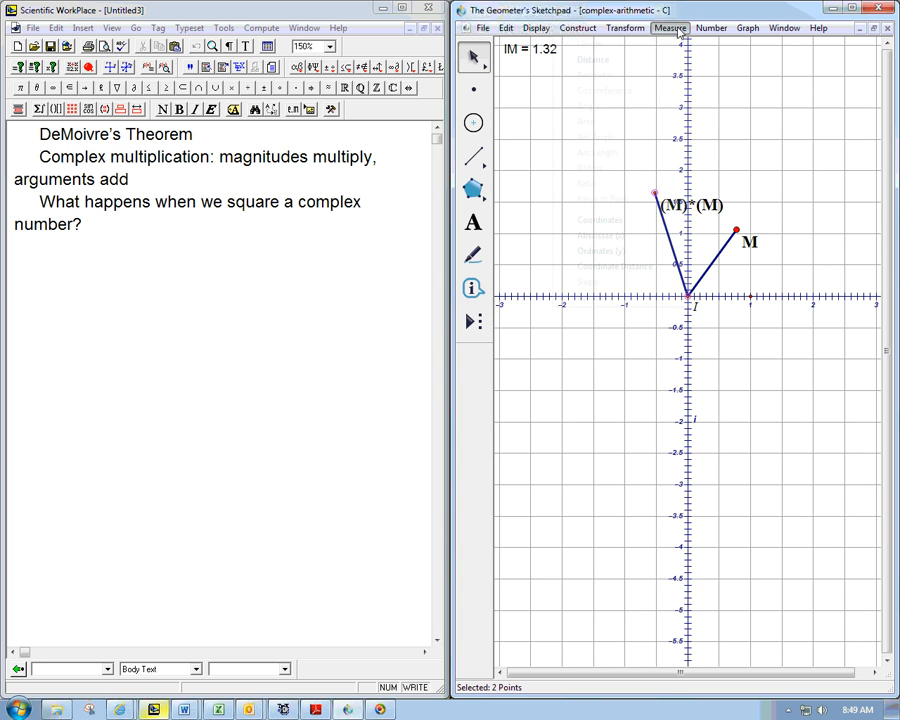
left_click(670, 27)
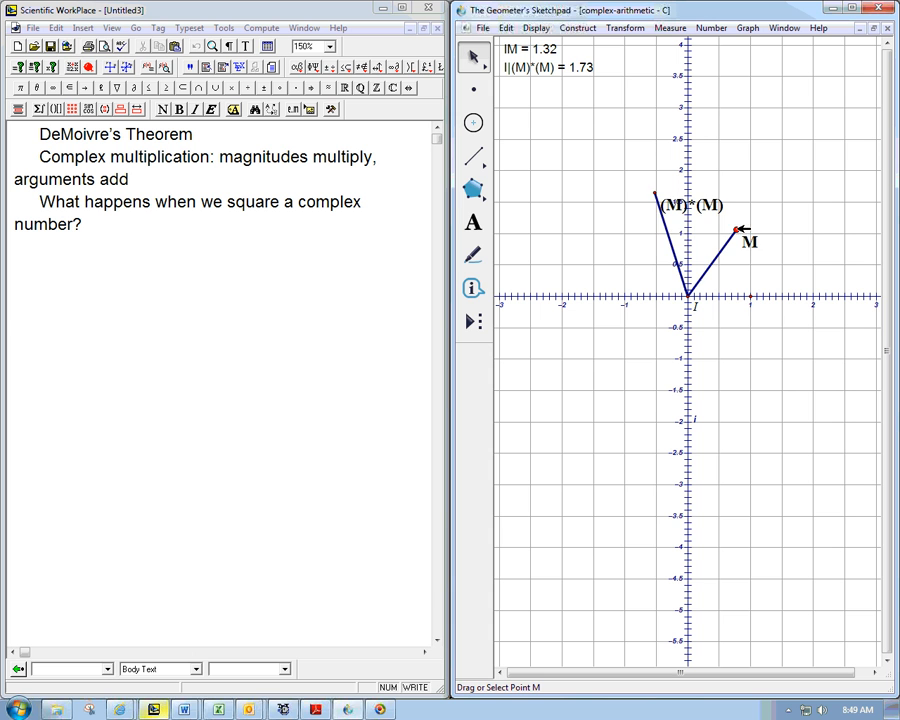
Drag M to several positions, ending near 1.3 + 0.9i with distances 1.58 and 2.48
left_click_drag(738, 230, 745, 280)
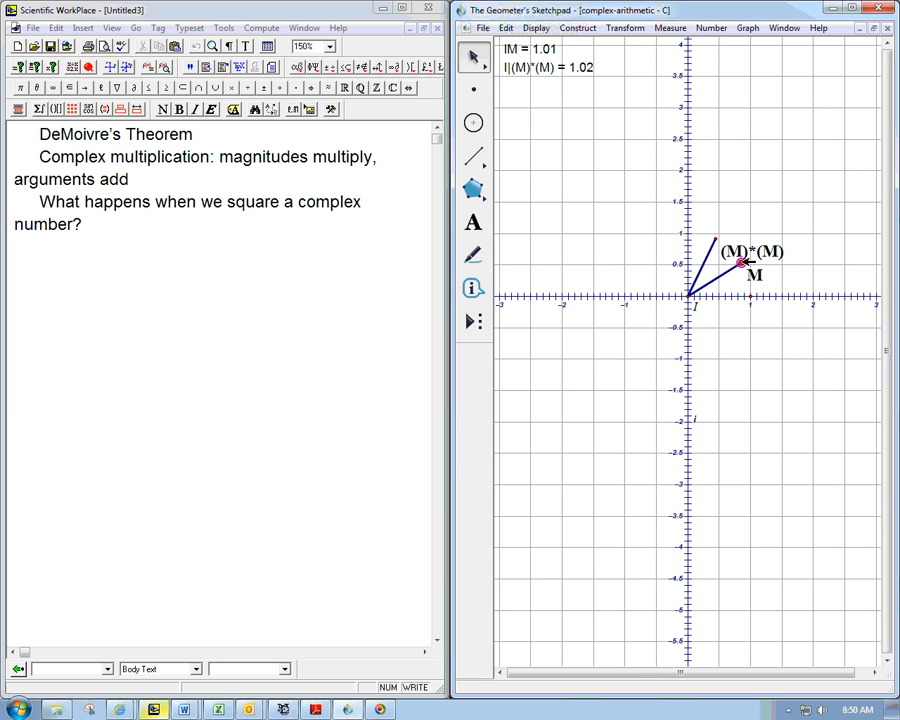
left_click_drag(735, 262, 782, 285)
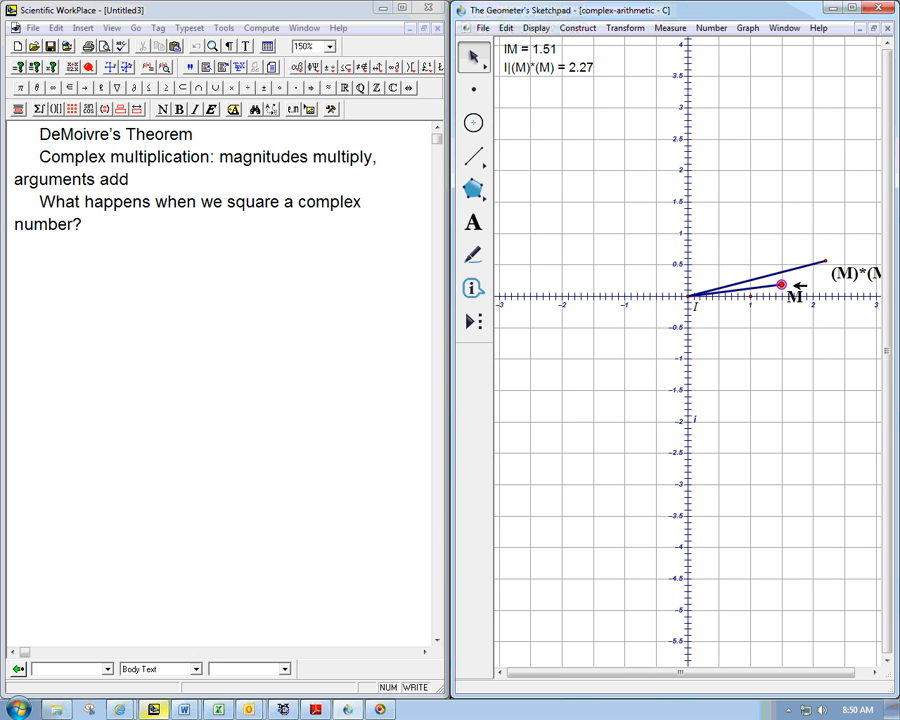
left_click_drag(781, 285, 808, 251)
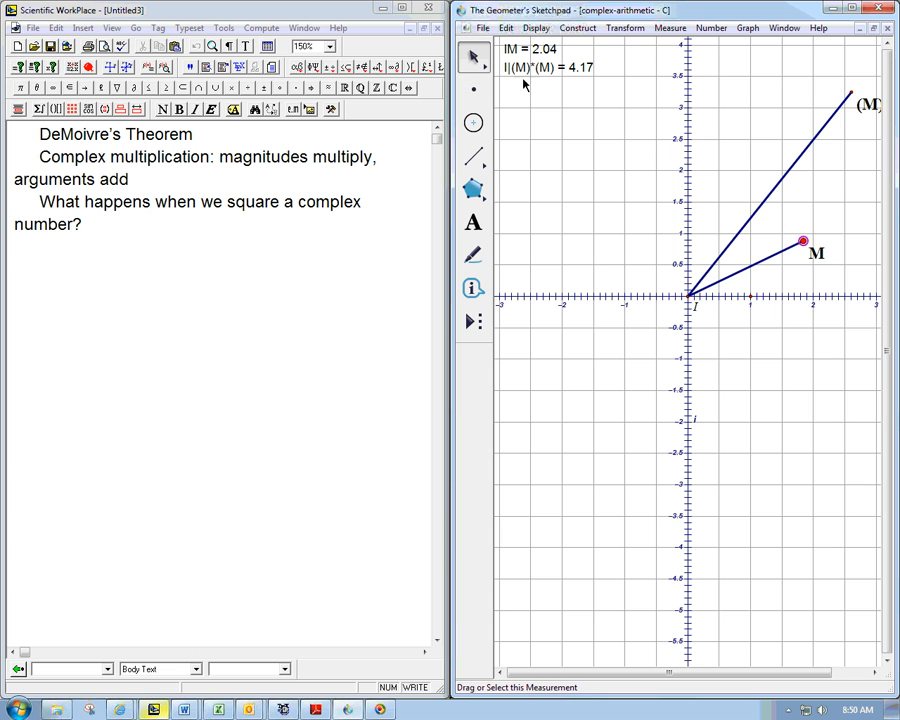
left_click(803, 241)
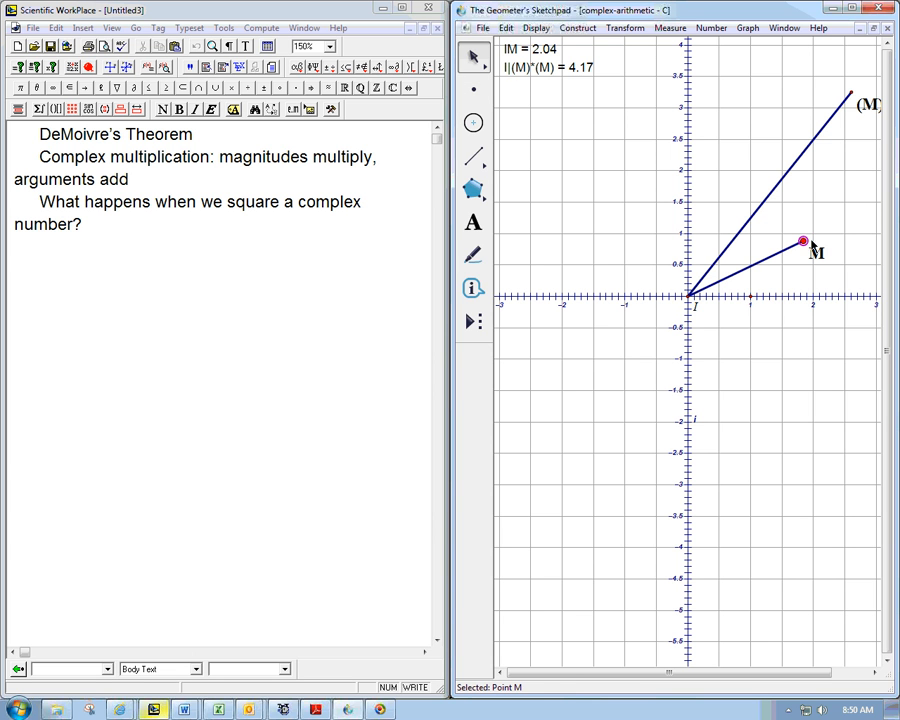
left_click_drag(802, 241, 727, 231)
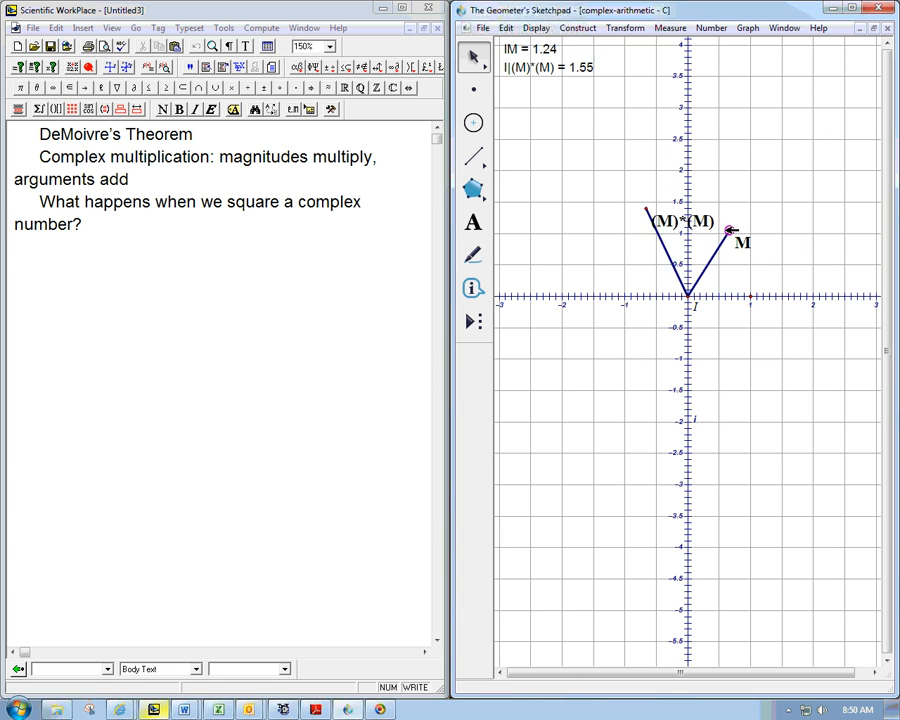
left_click_drag(728, 230, 755, 227)
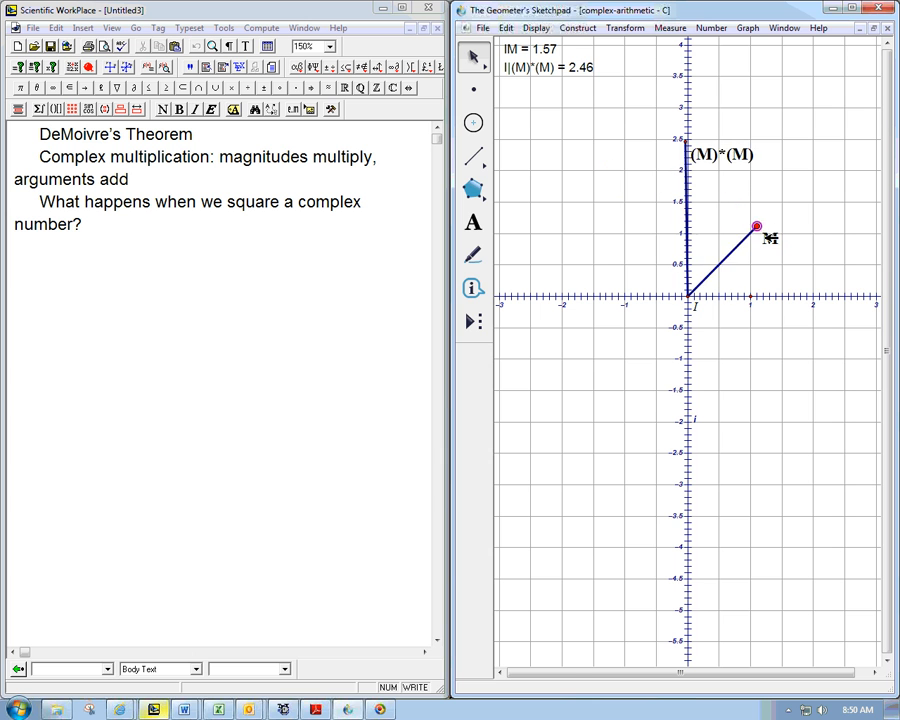
left_click_drag(755, 227, 767, 239)
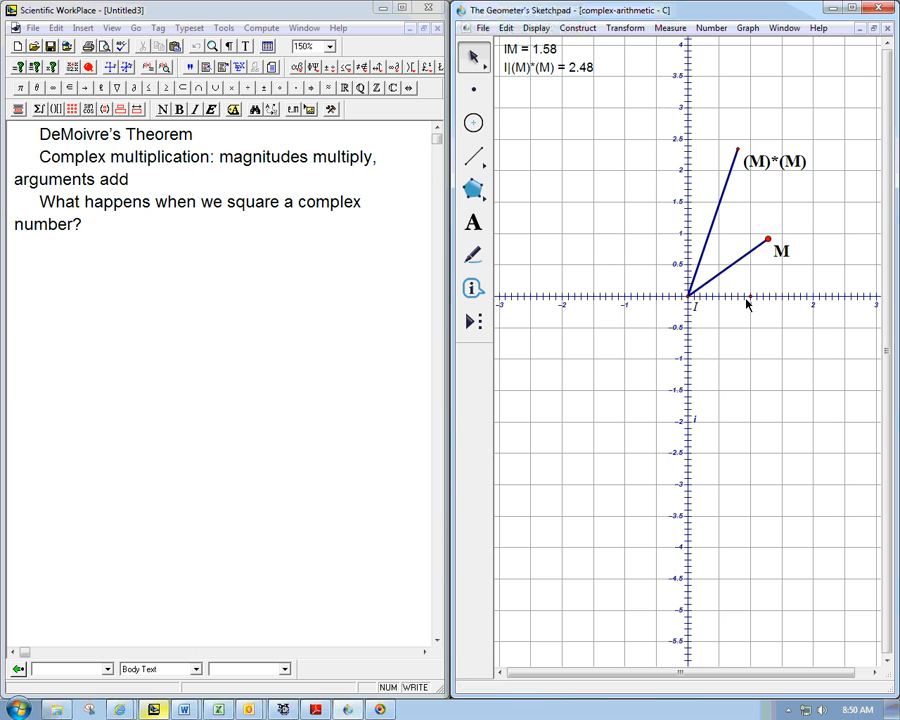
mouse_move(768, 241)
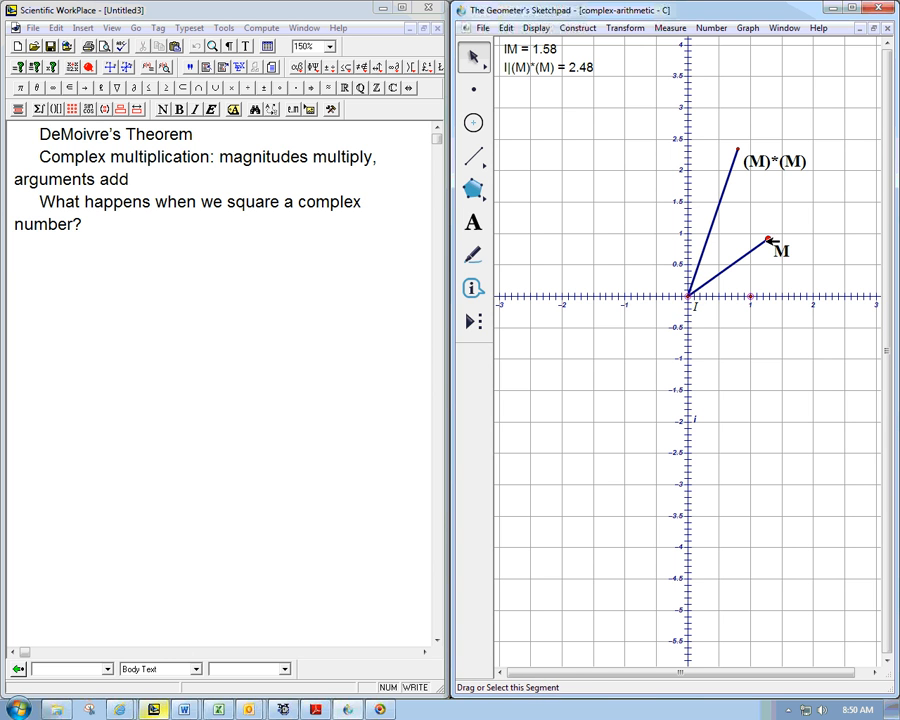
Measure angle NIM as 35.61° and clear the selection
left_click(669, 27)
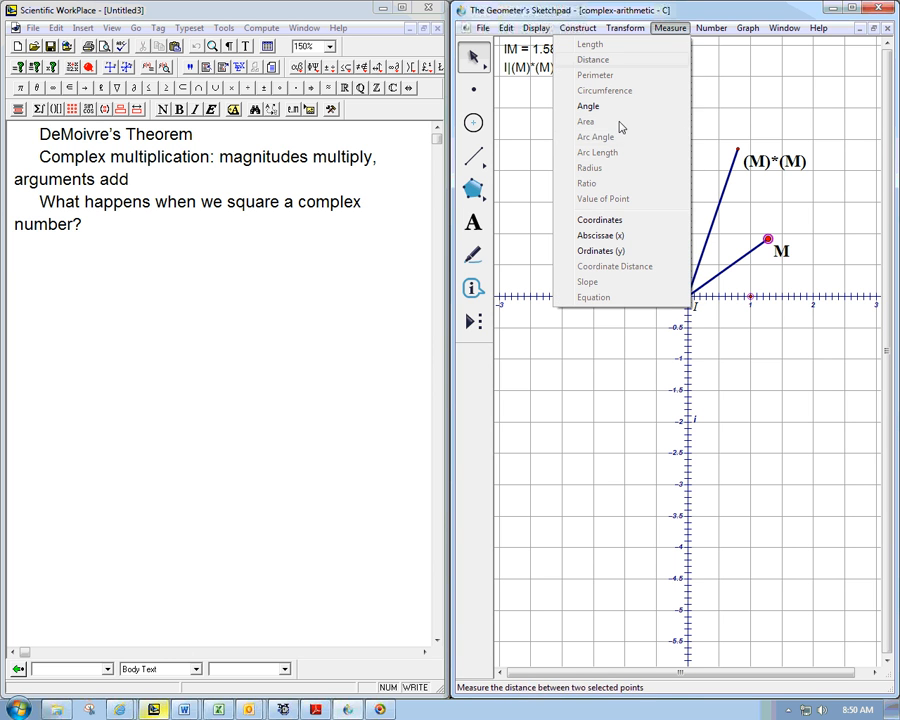
left_click(588, 106)
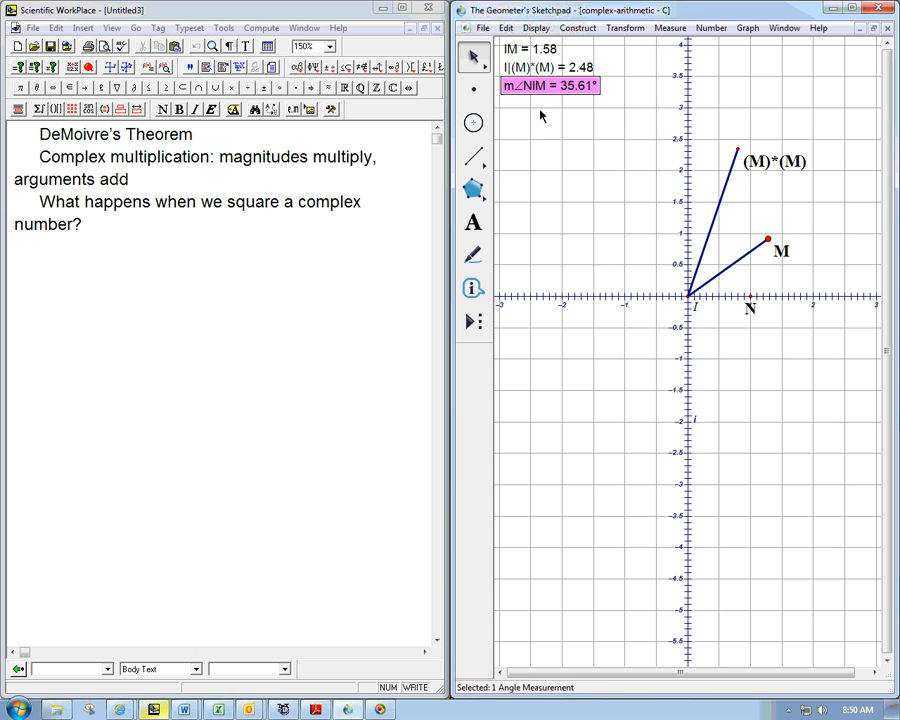
left_click(728, 281)
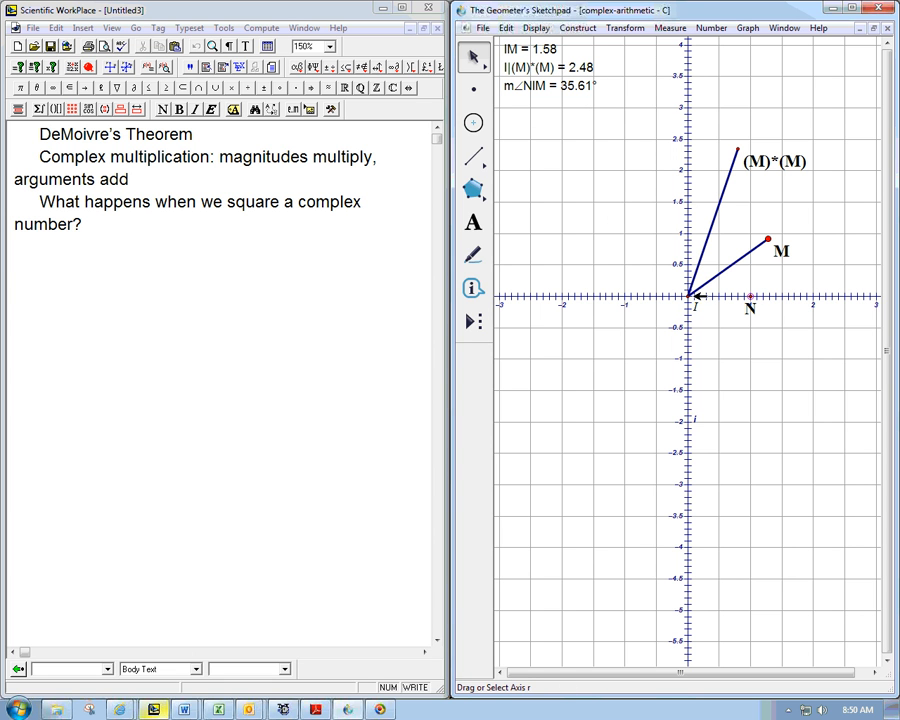
mouse_move(745, 150)
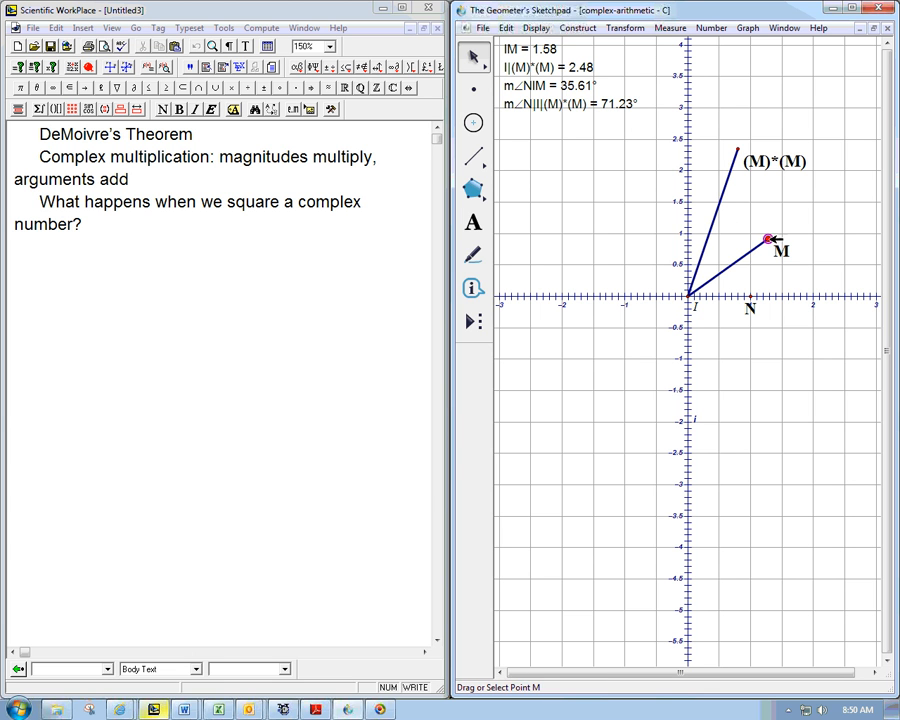
Drag M so its square lies on the imaginary axis, then to distance 1
left_click_drag(768, 238, 758, 223)
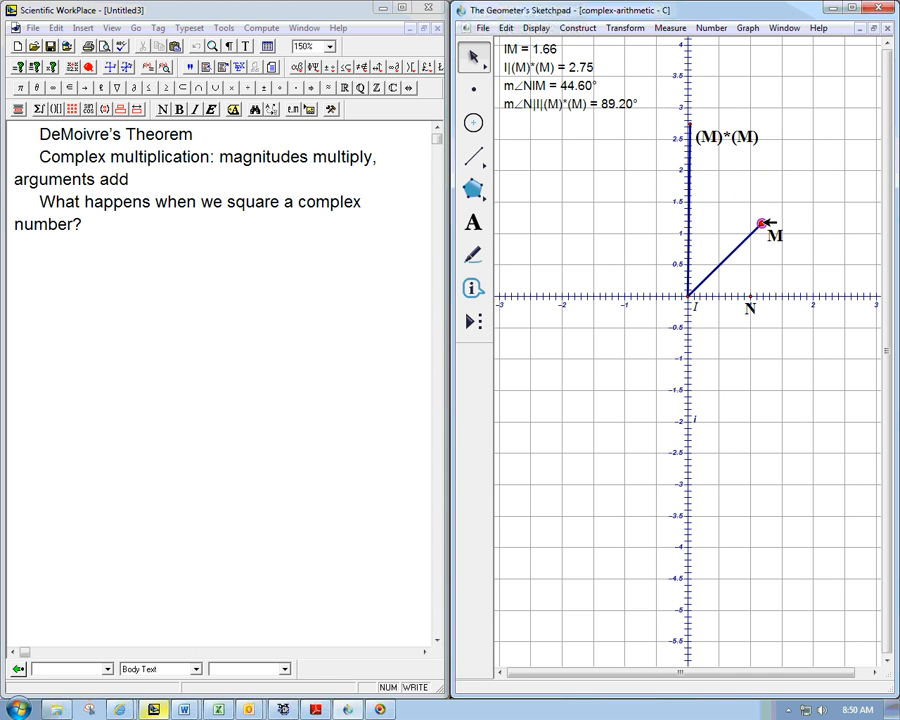
left_click_drag(762, 222, 737, 247)
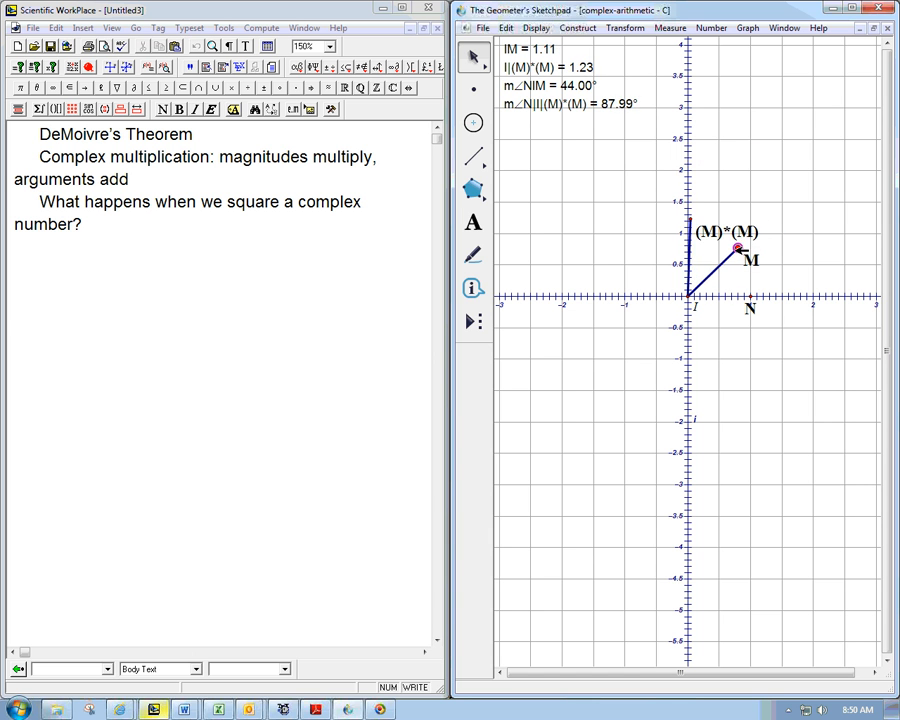
left_click_drag(737, 245, 730, 255)
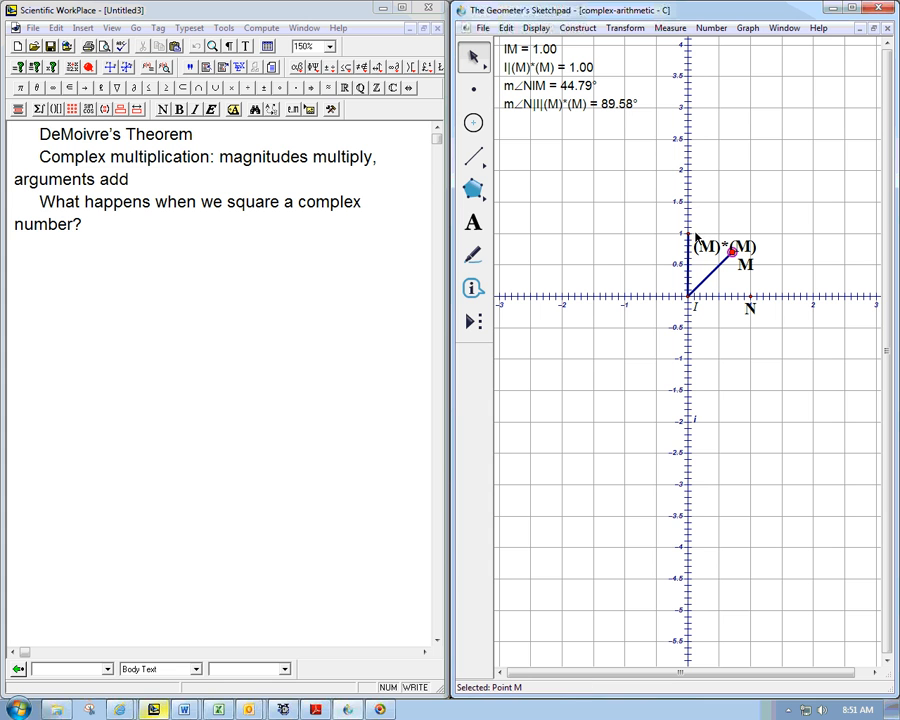
mouse_move(673, 212)
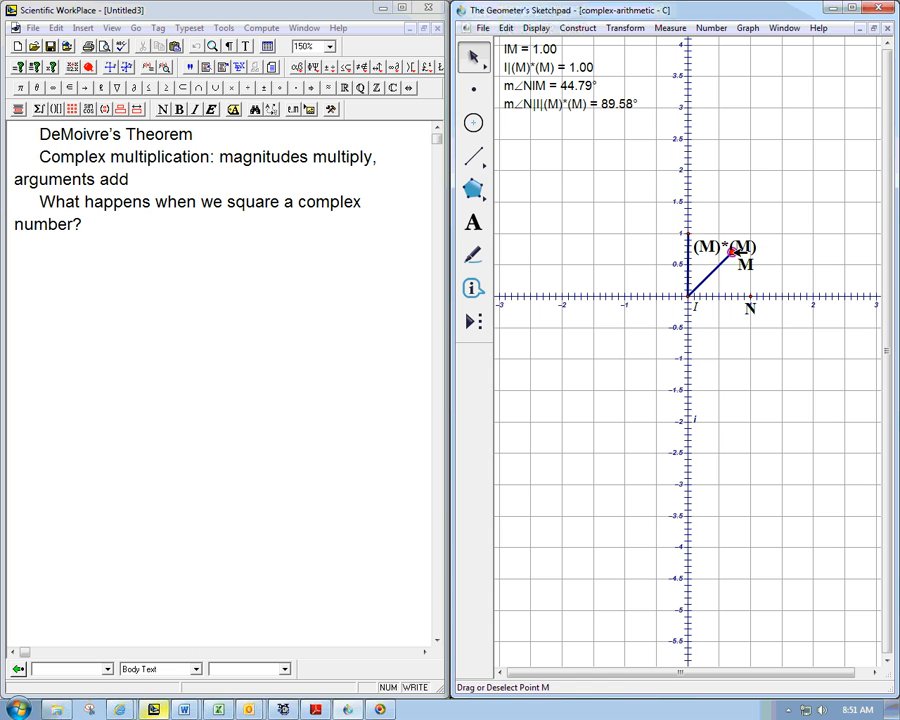
Move M near i at magnitude 1, then into the first quadrant at distance 1.26
left_click_drag(735, 255, 730, 217)
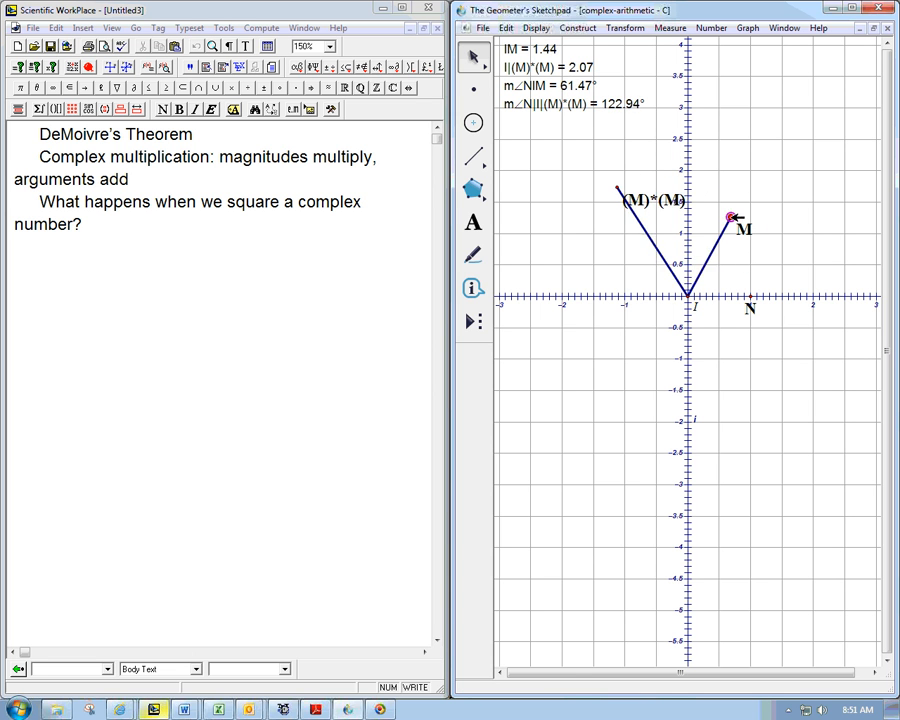
left_click_drag(732, 217, 687, 225)
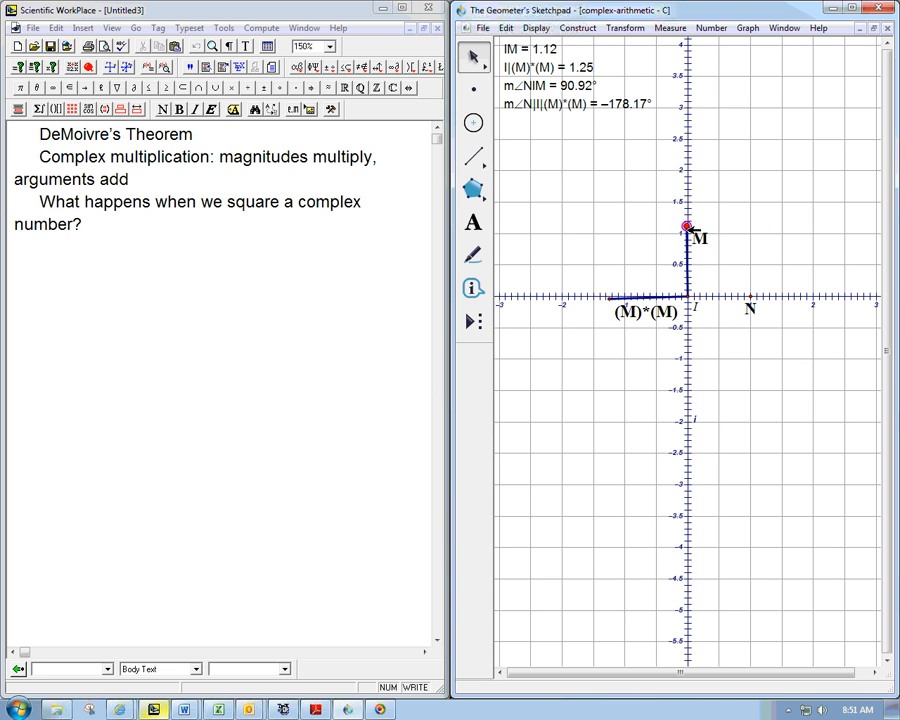
left_click_drag(685, 225, 690, 231)
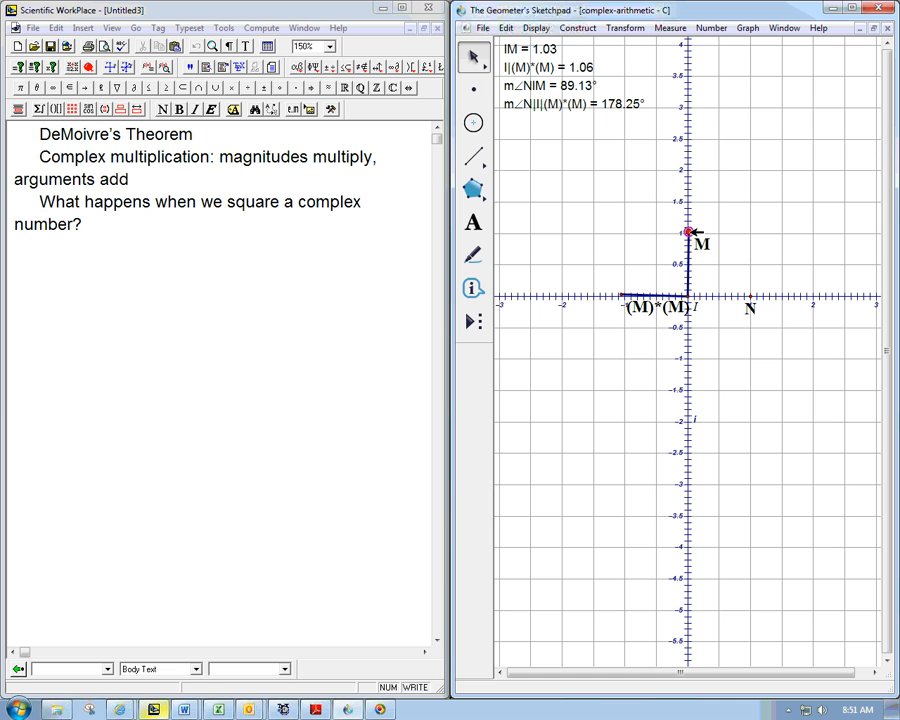
left_click_drag(688, 232, 690, 229)
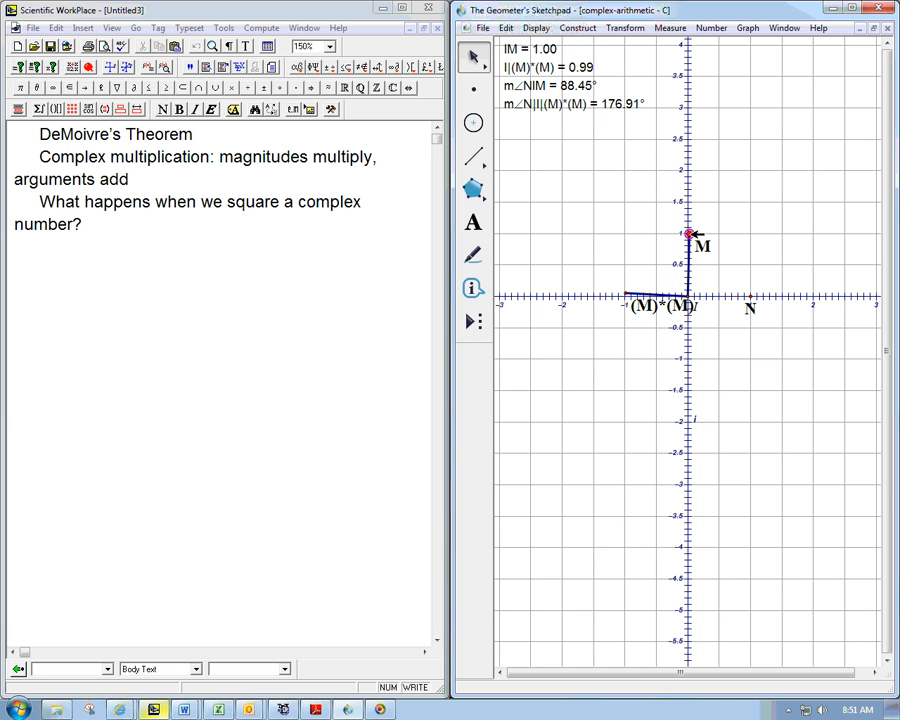
left_click_drag(690, 233, 687, 230)
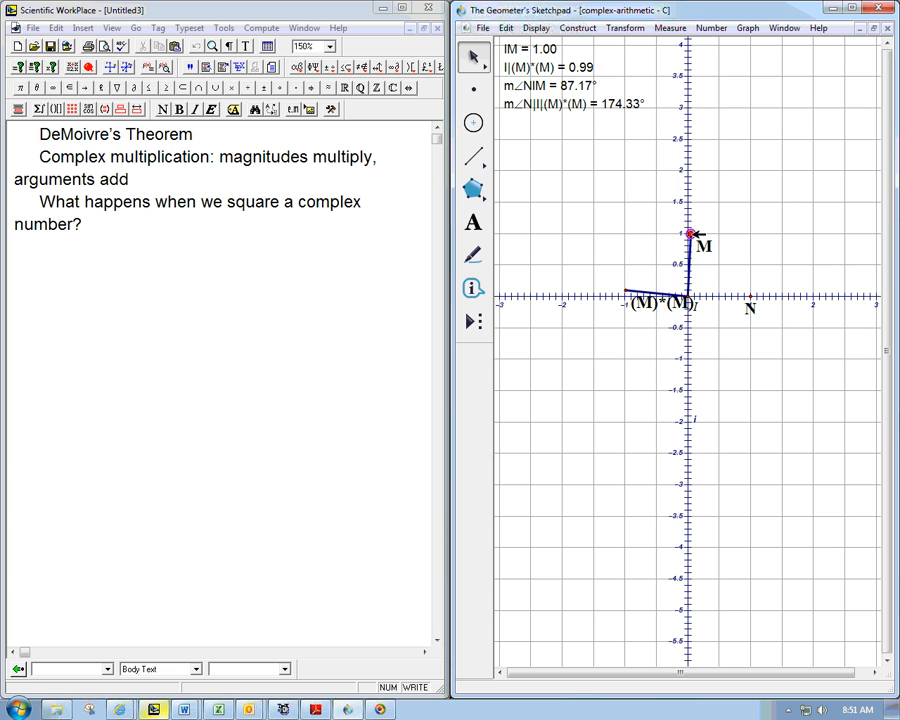
left_click_drag(690, 234, 772, 263)
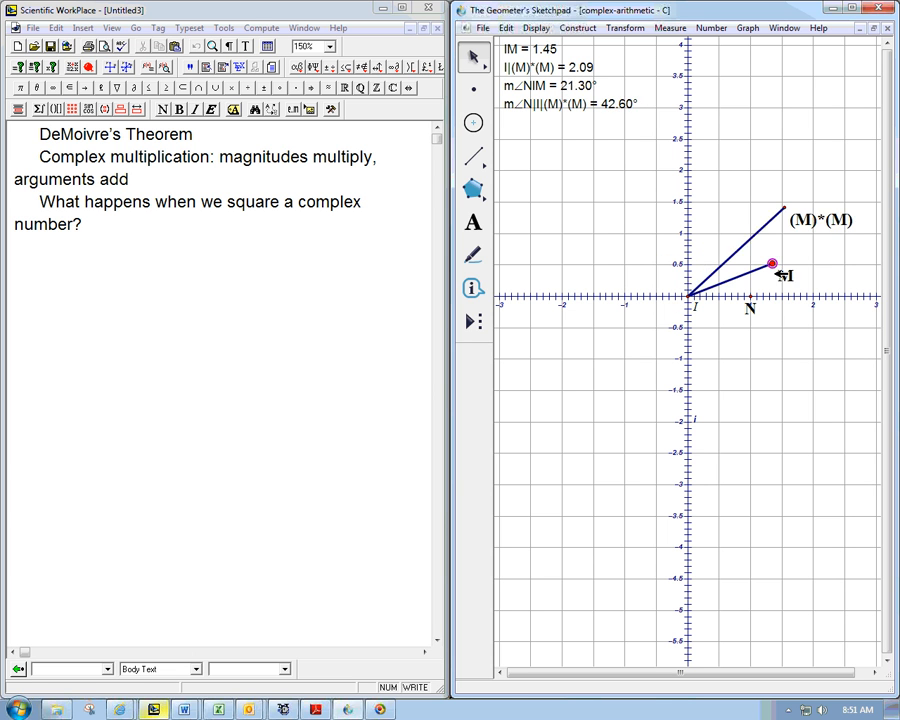
left_click_drag(772, 263, 756, 260)
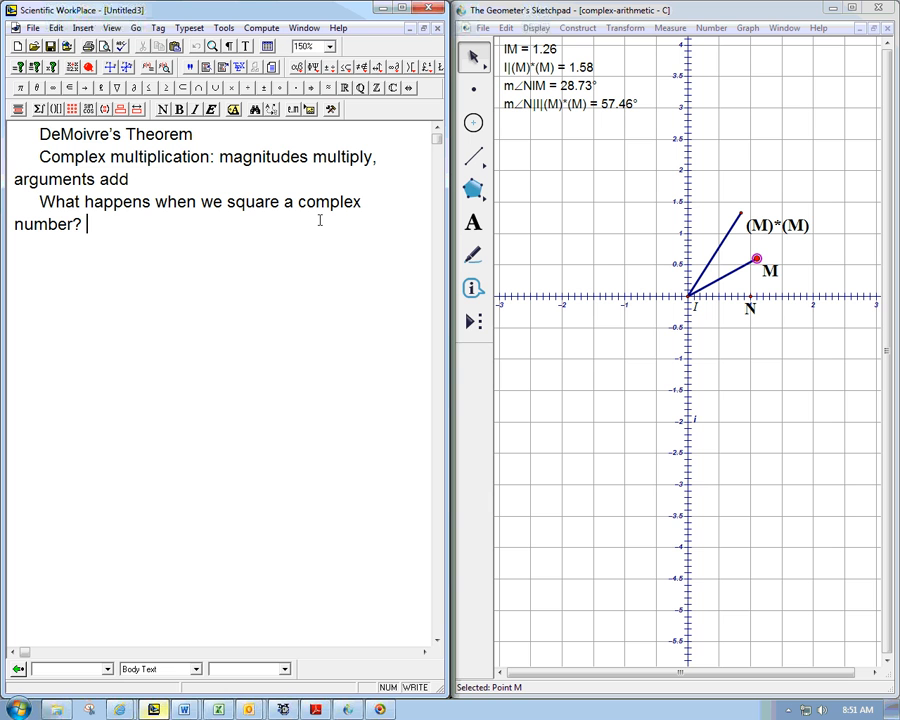
Note that the magnitude squares and the argument doubles, then ask about the nth power
type("Magnitude")
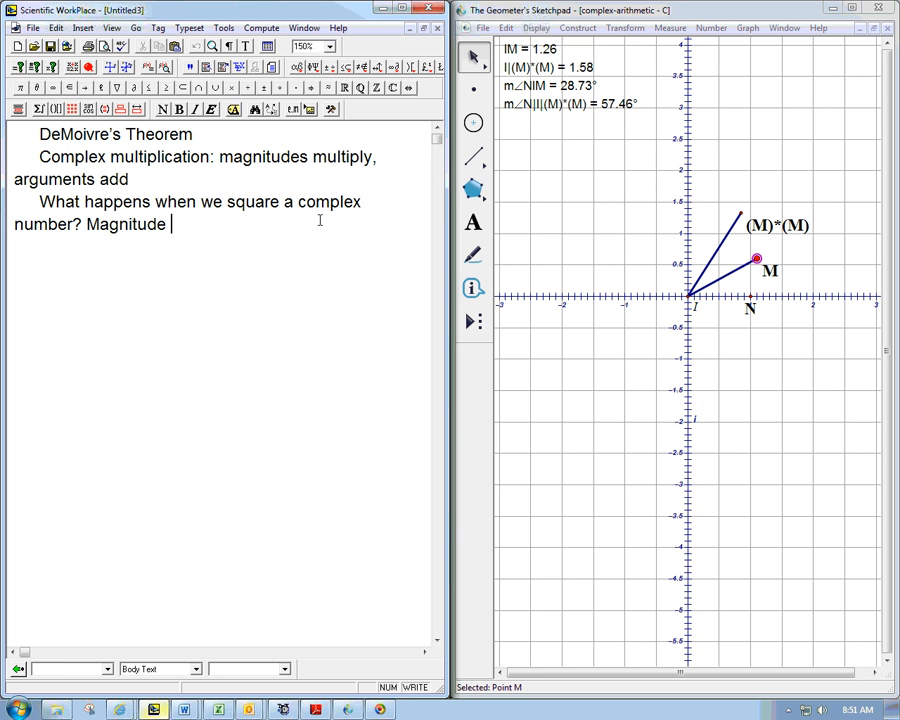
type("squares,")
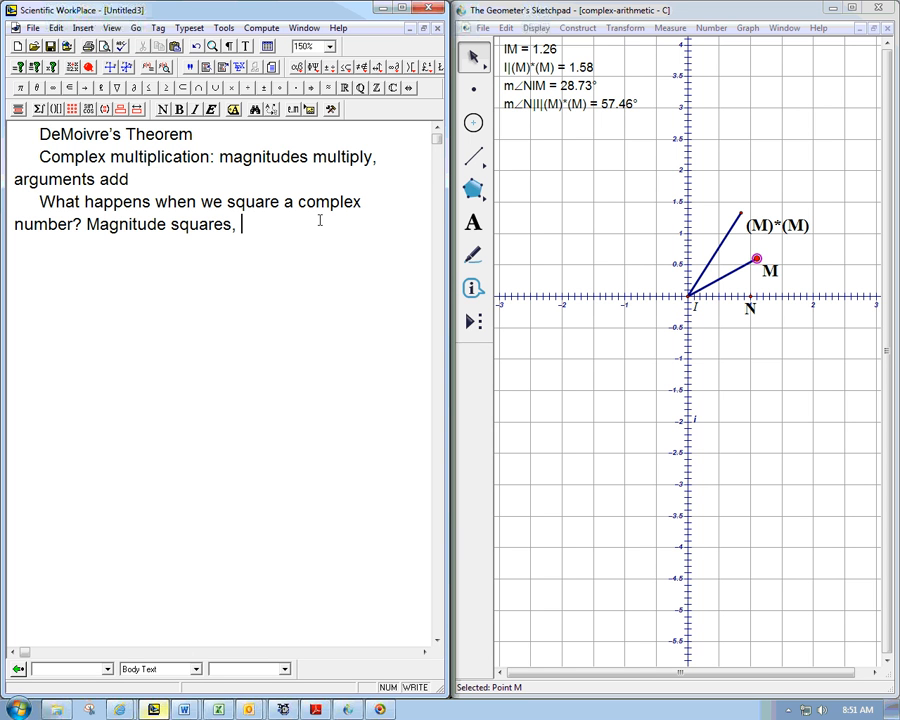
type("argument doubles.")
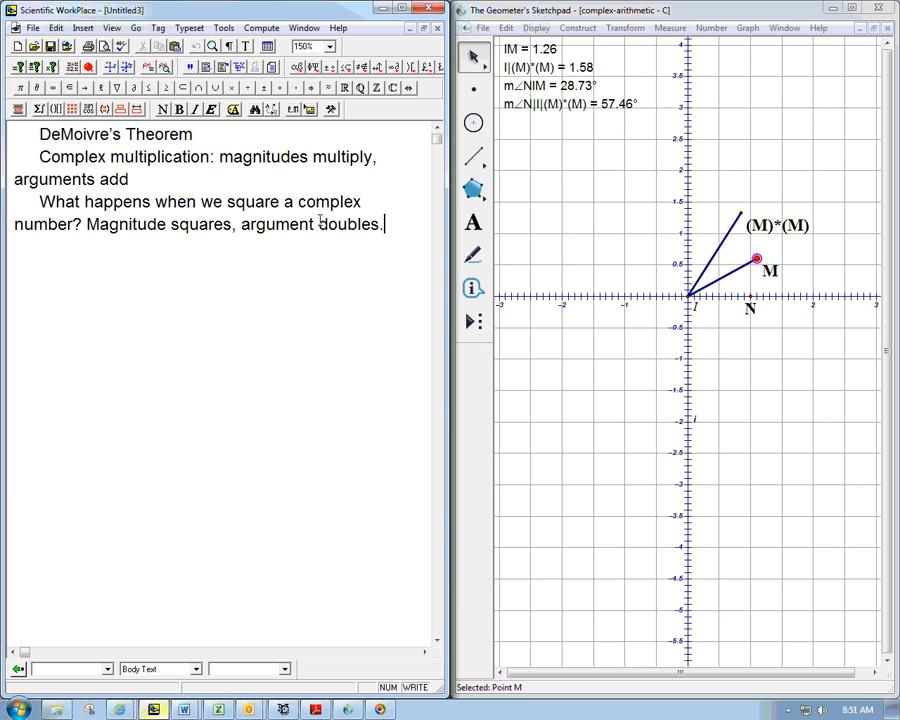
type("W")
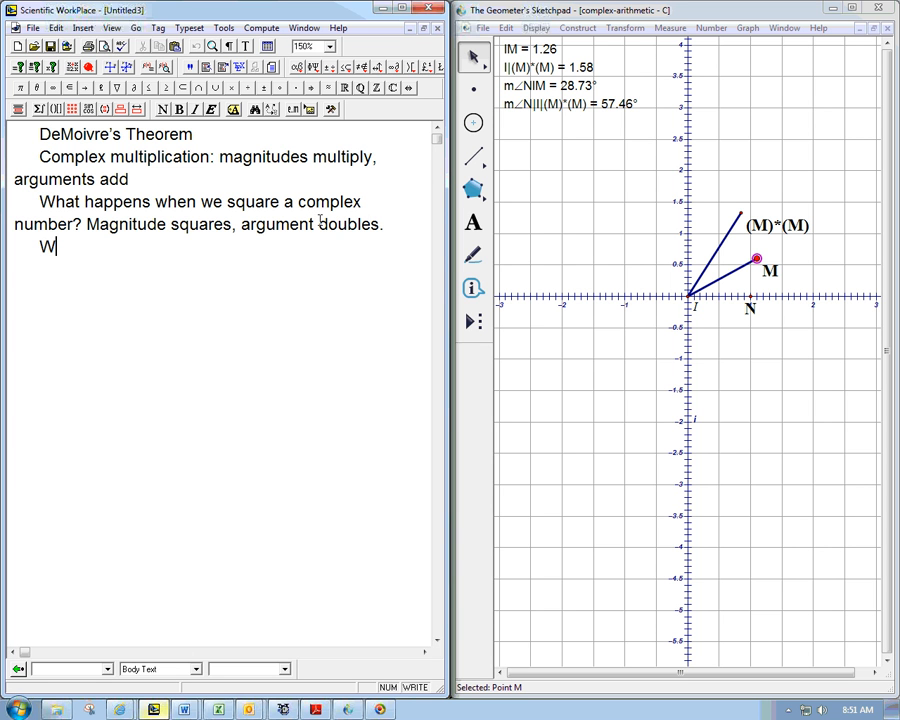
type("hat if you take the nth")
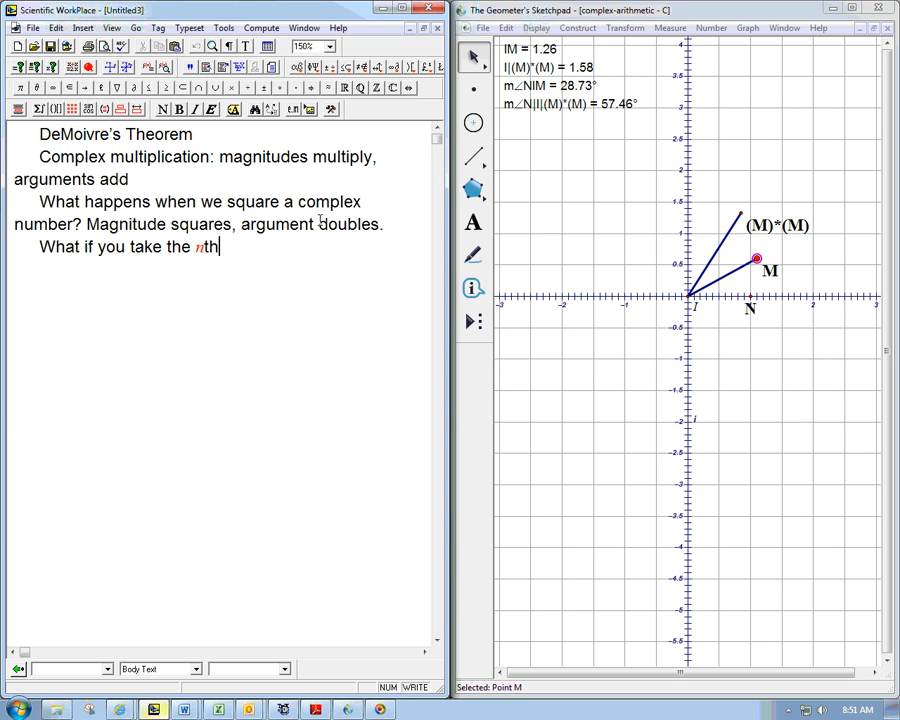
type("power?")
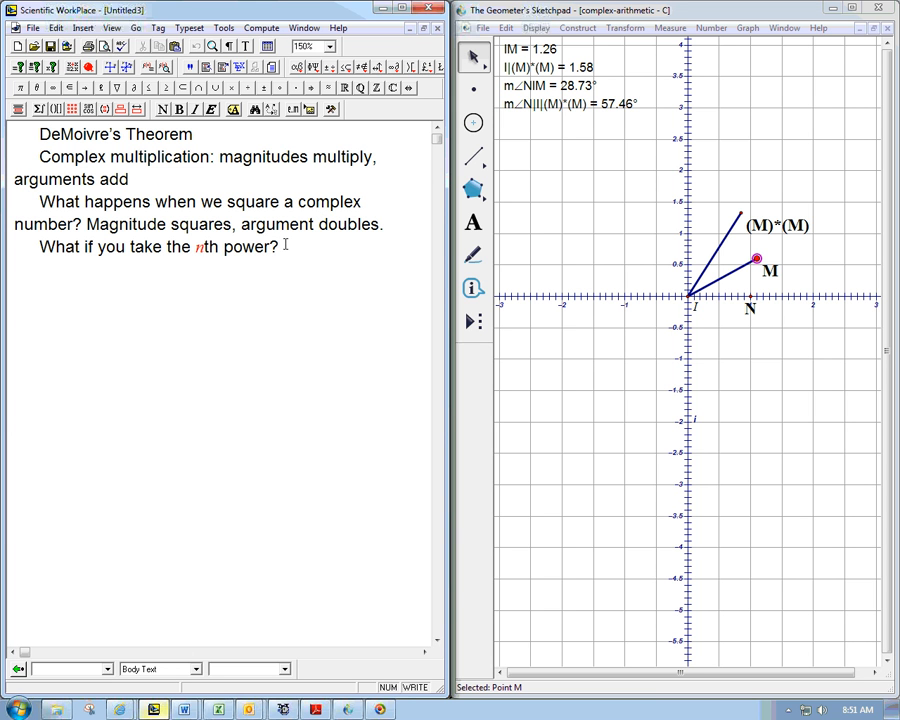
Note that the magnitude goes to the nth power and the argument is multiplied by n
type("Magnitude")
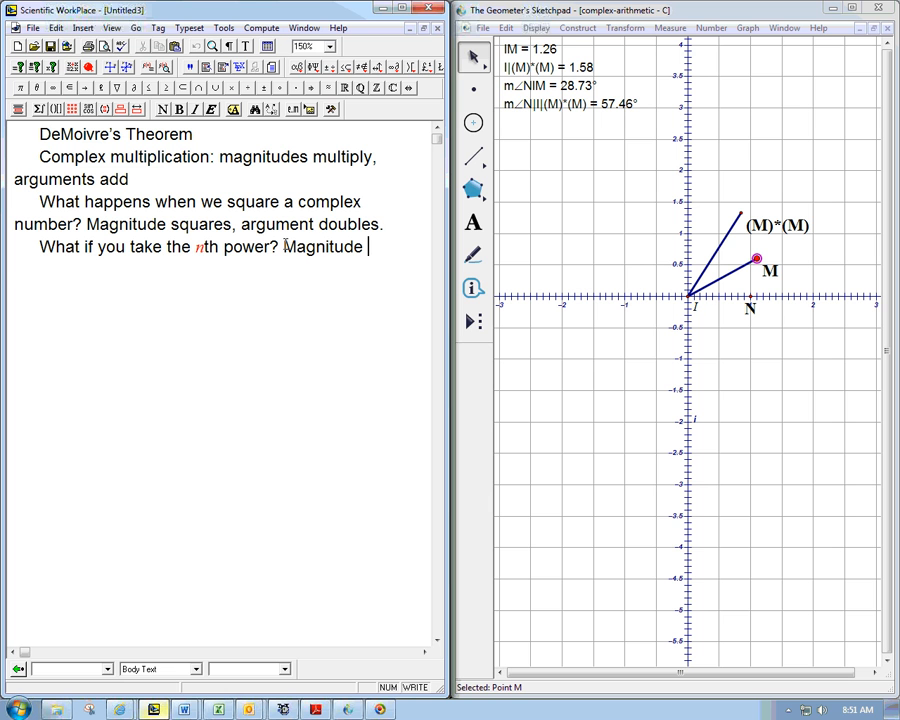
type("will go to the")
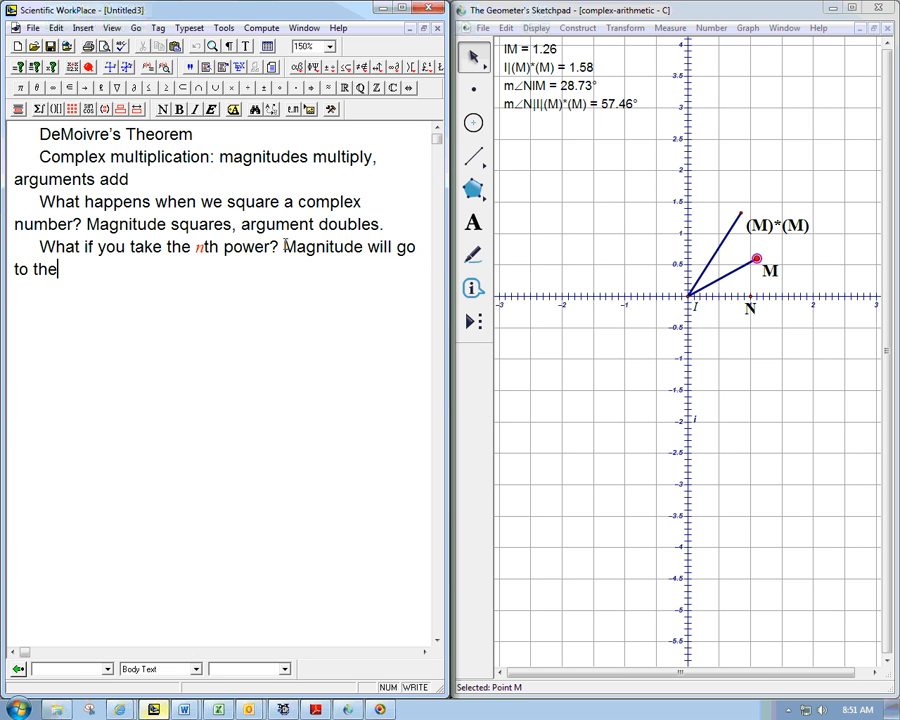
type("nth pw")
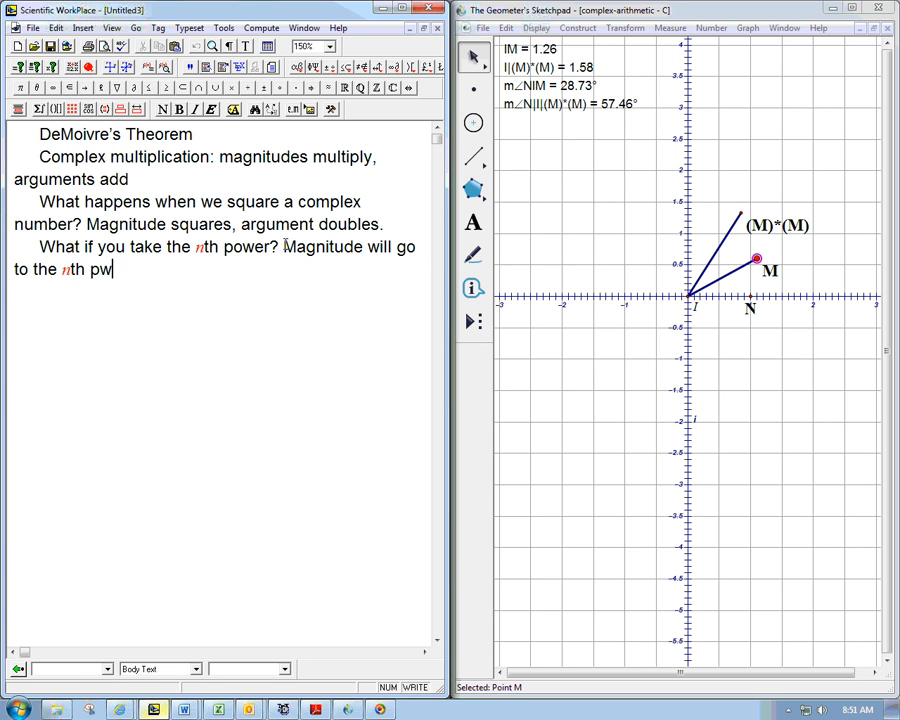
type("ower, ar")
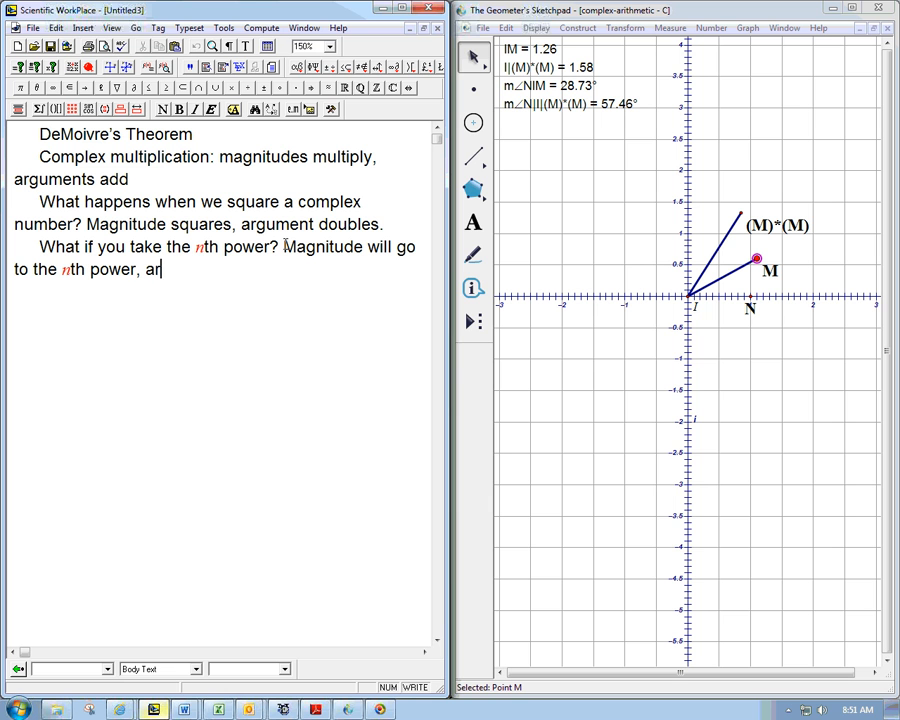
type("gument will get")
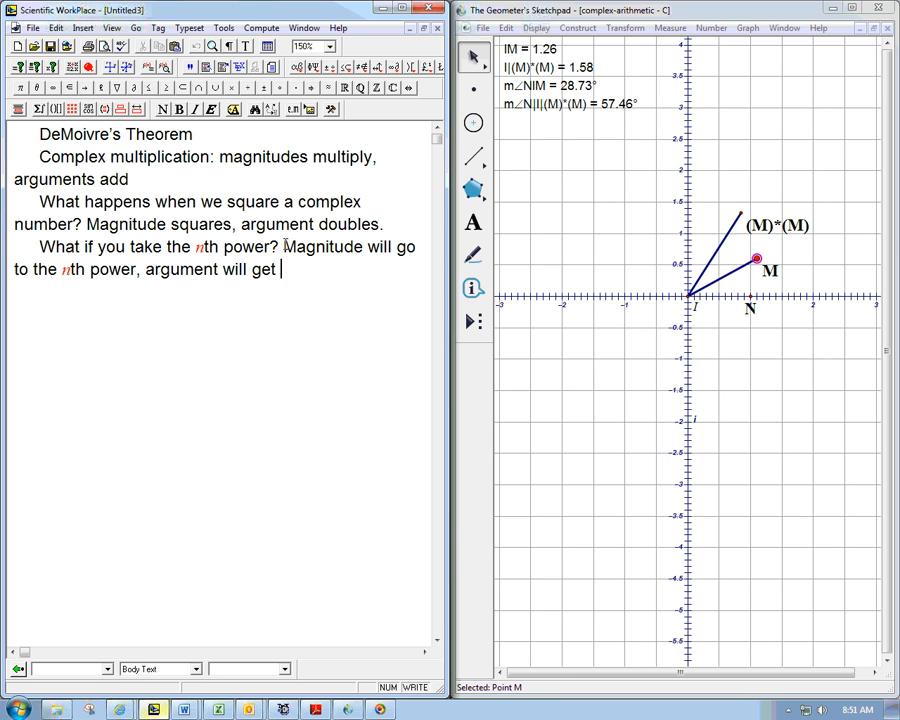
type("multipli")
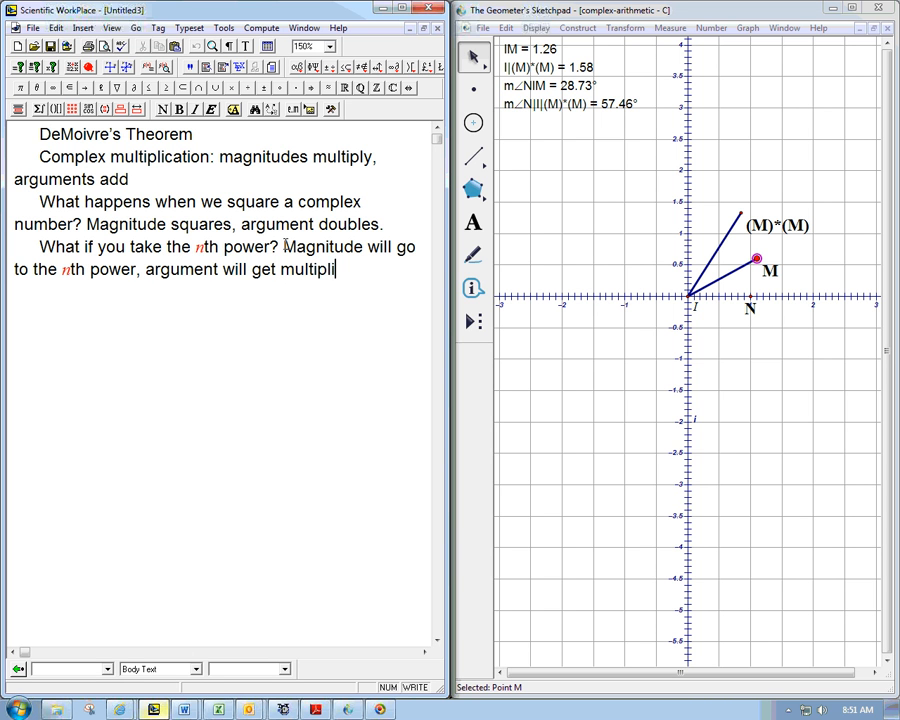
type("ed by n.")
type("z = r(")
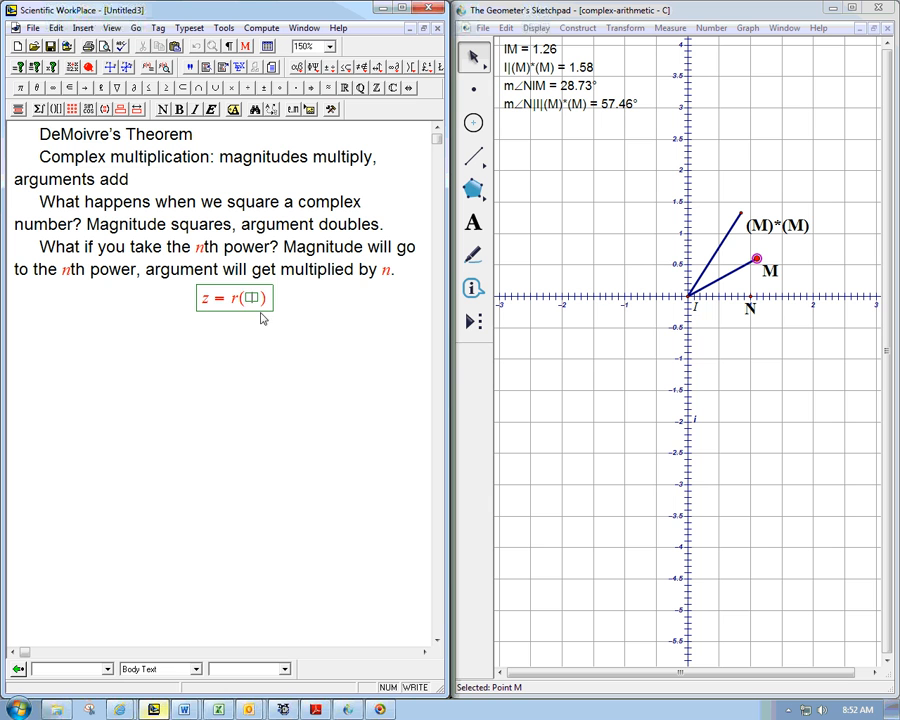
Write z = r(cos θ + i sin θ) = rcis(θ) in the display
type("cos")
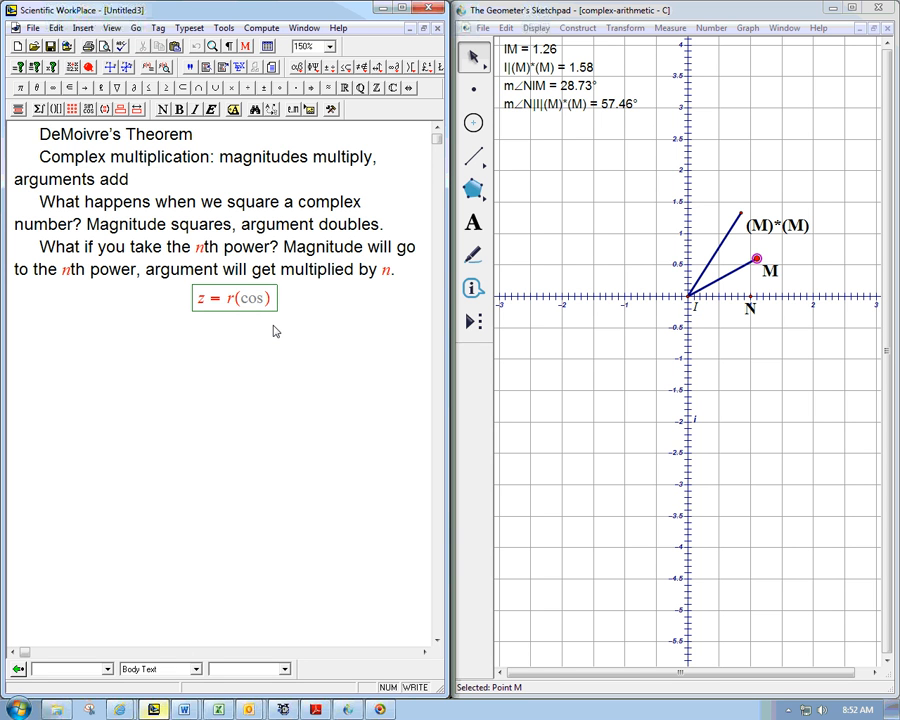
type("θ + i sinθ")
type("=")
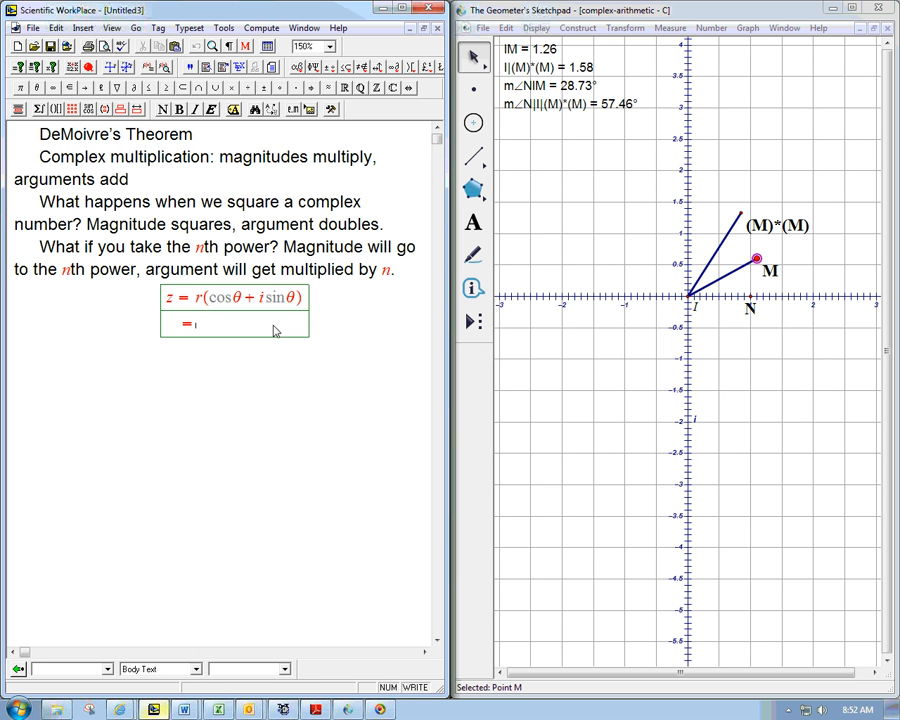
type("rcis")
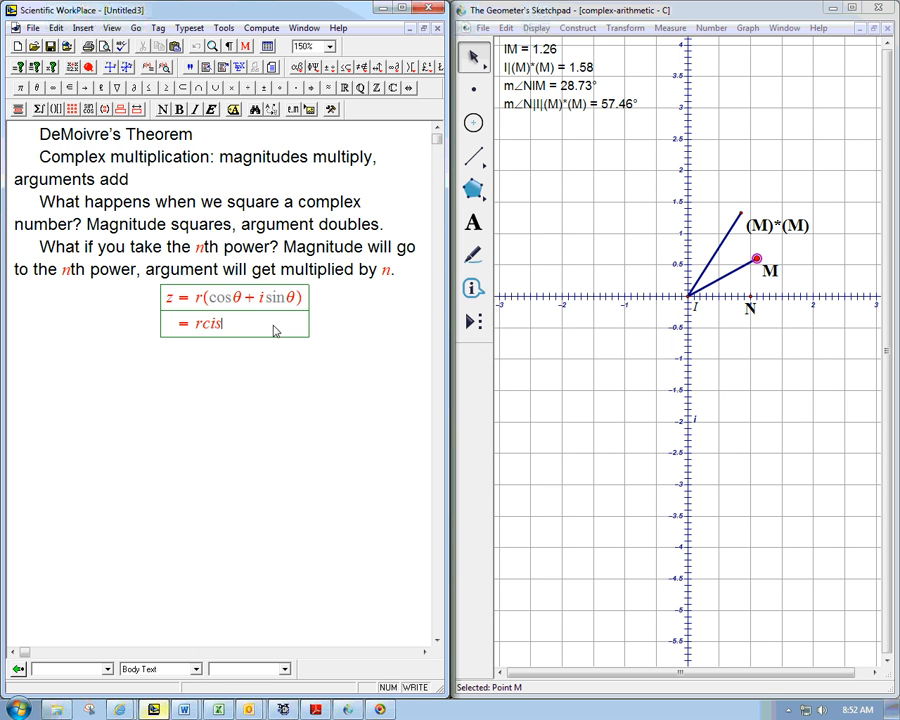
type("(θ)")
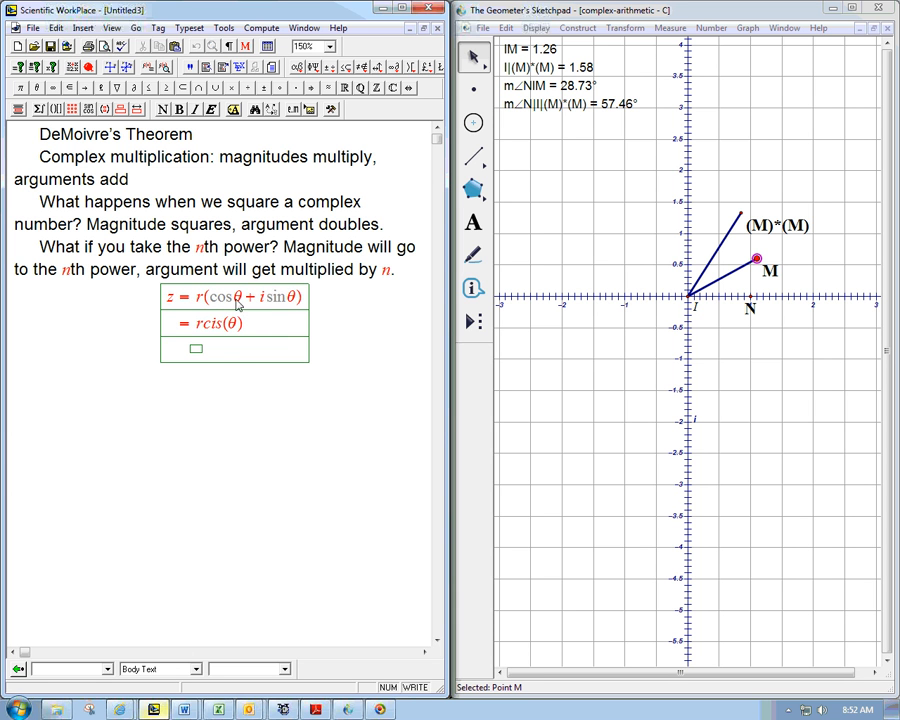
mouse_move(216, 355)
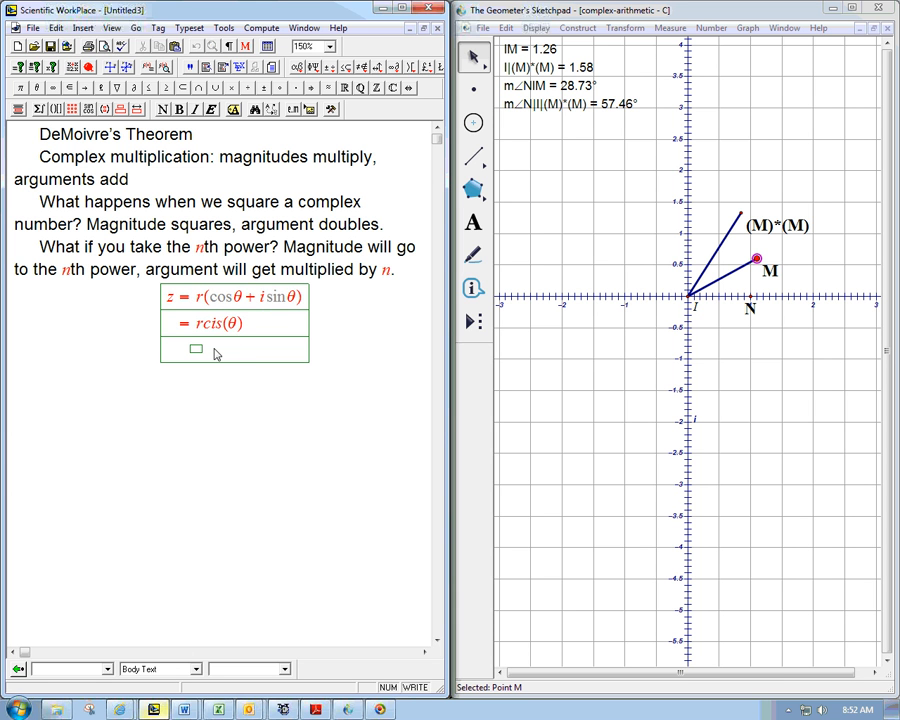
mouse_move(232, 360)
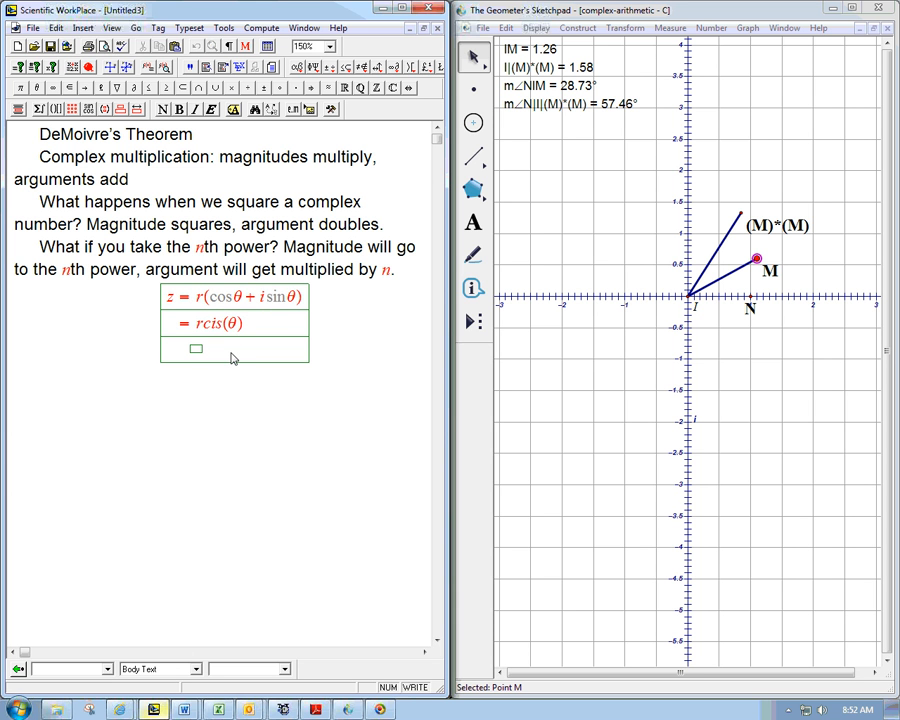
Add the row z^n = r^n(cos(nθ) + i sin(nθ))
type("z^n")
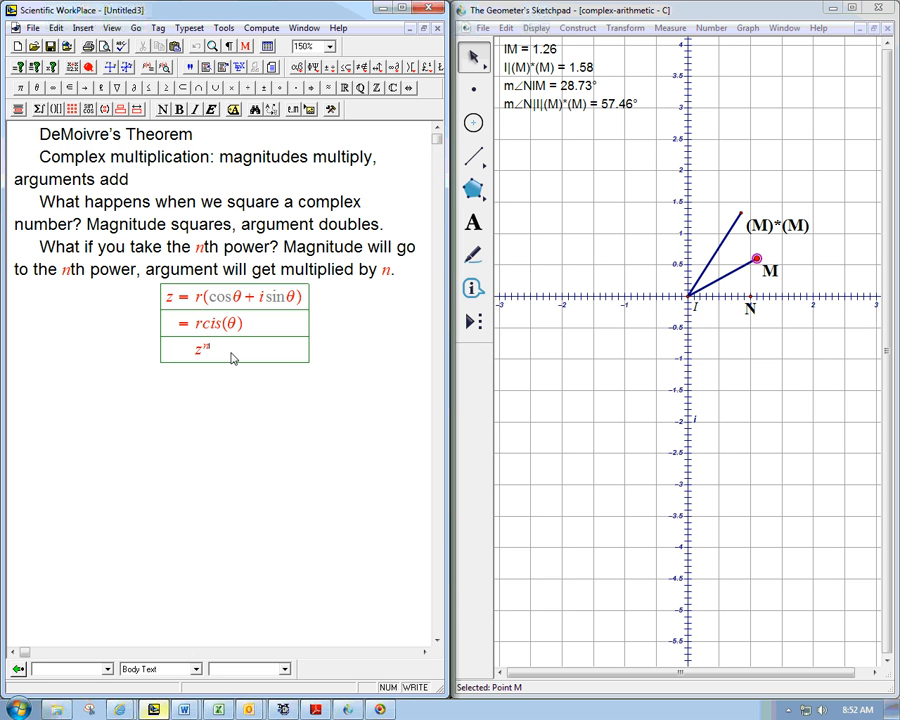
type("=")
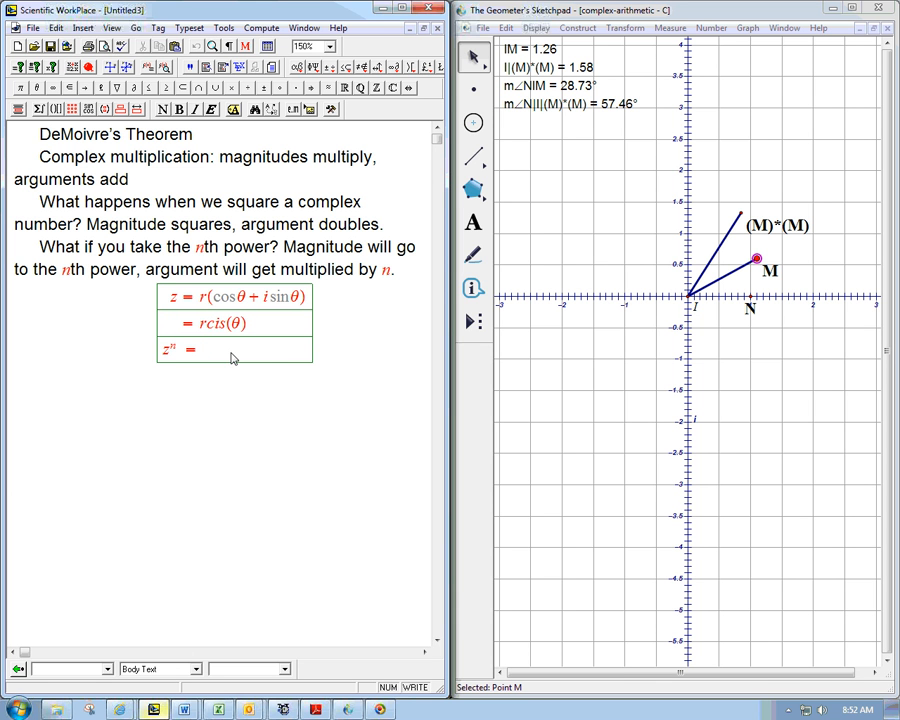
mouse_move(226, 298)
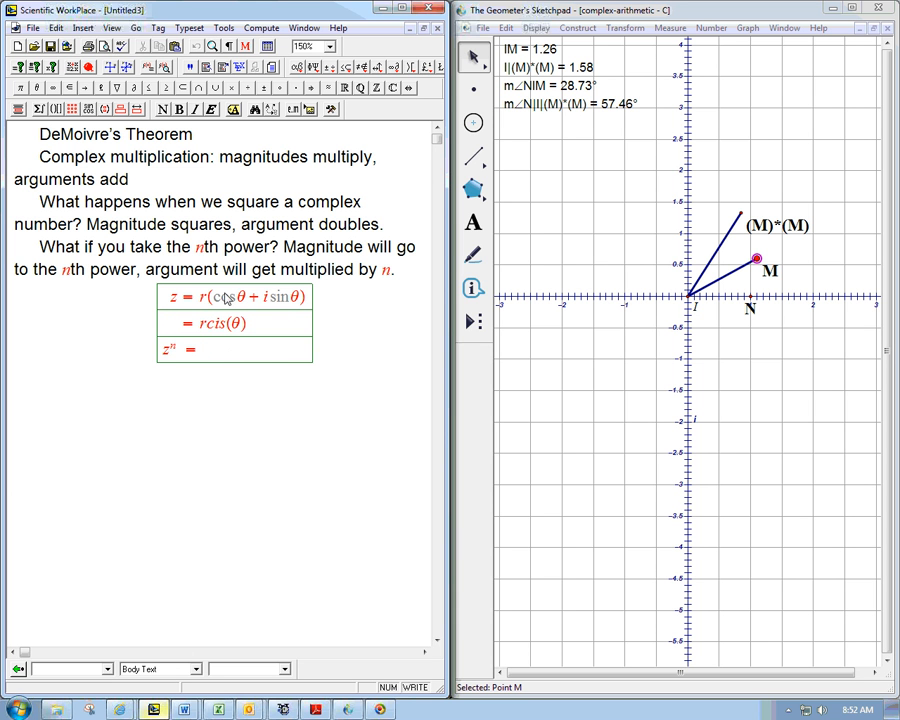
left_click(195, 349)
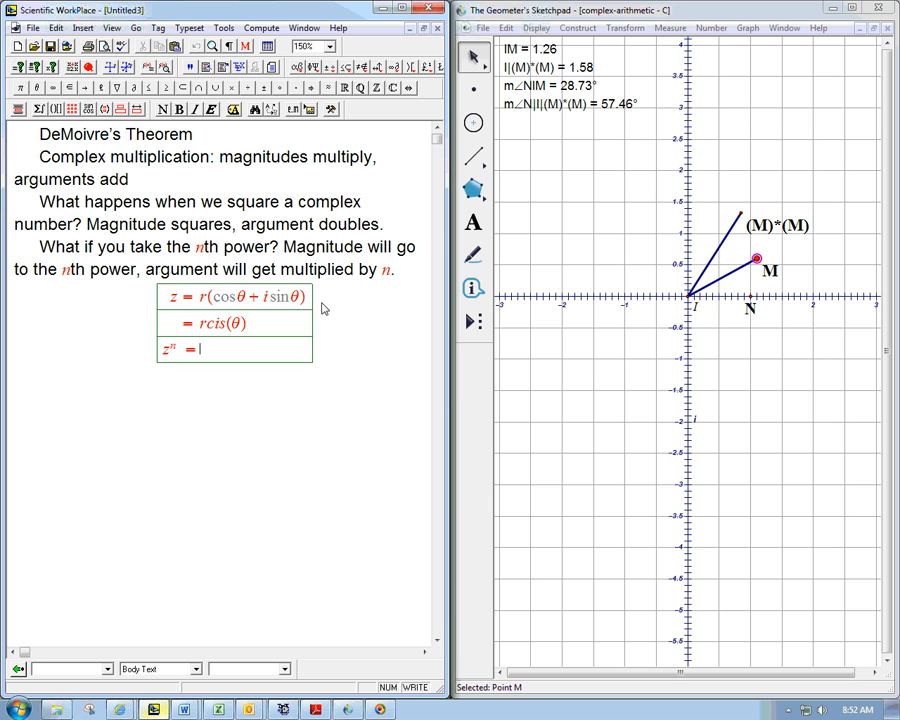
mouse_move(259, 298)
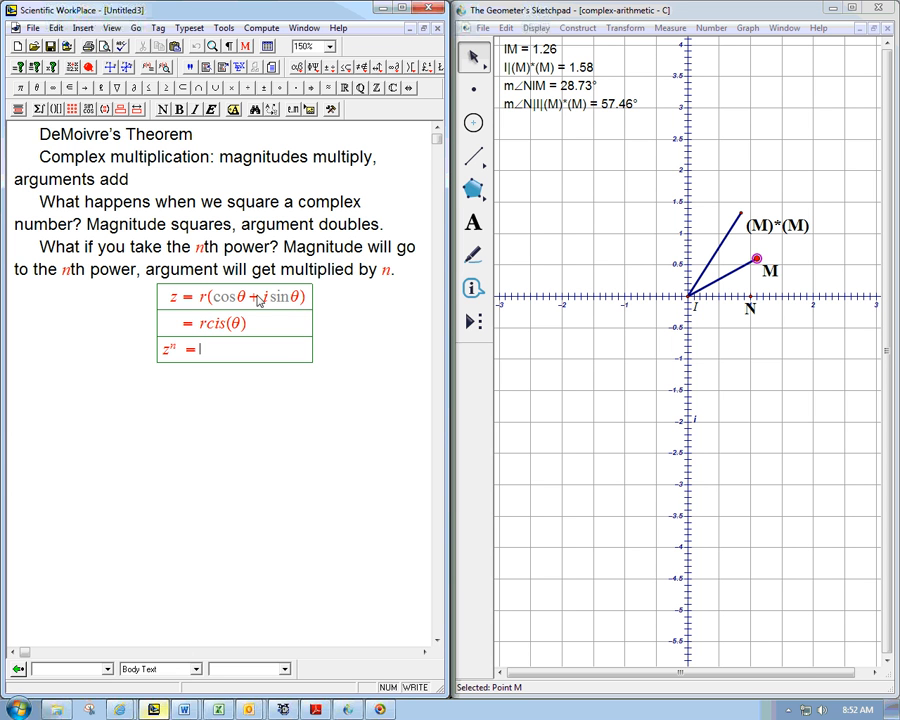
type("r")
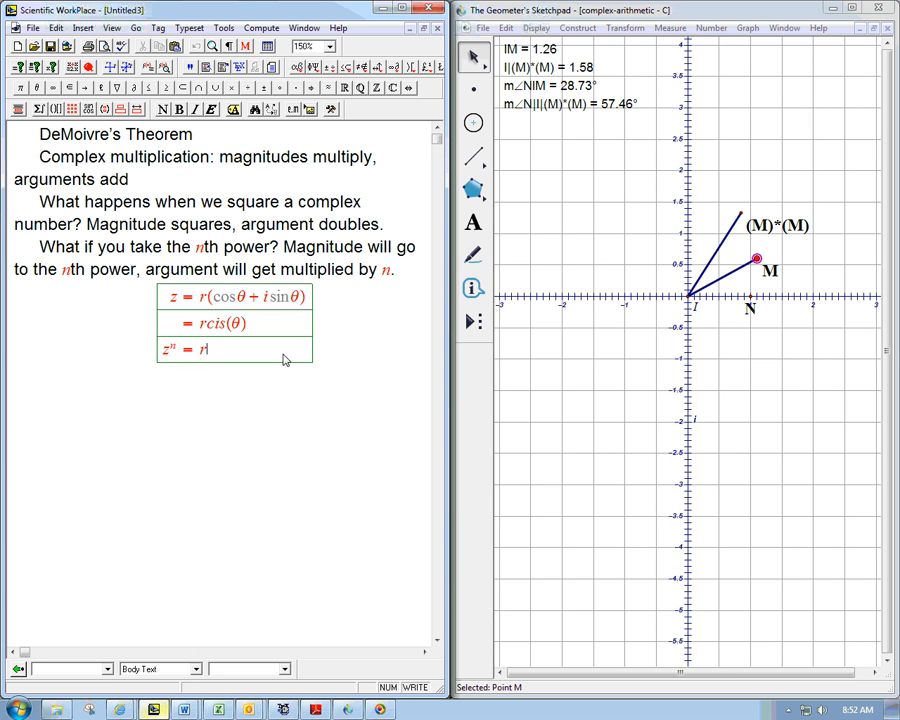
type("n")
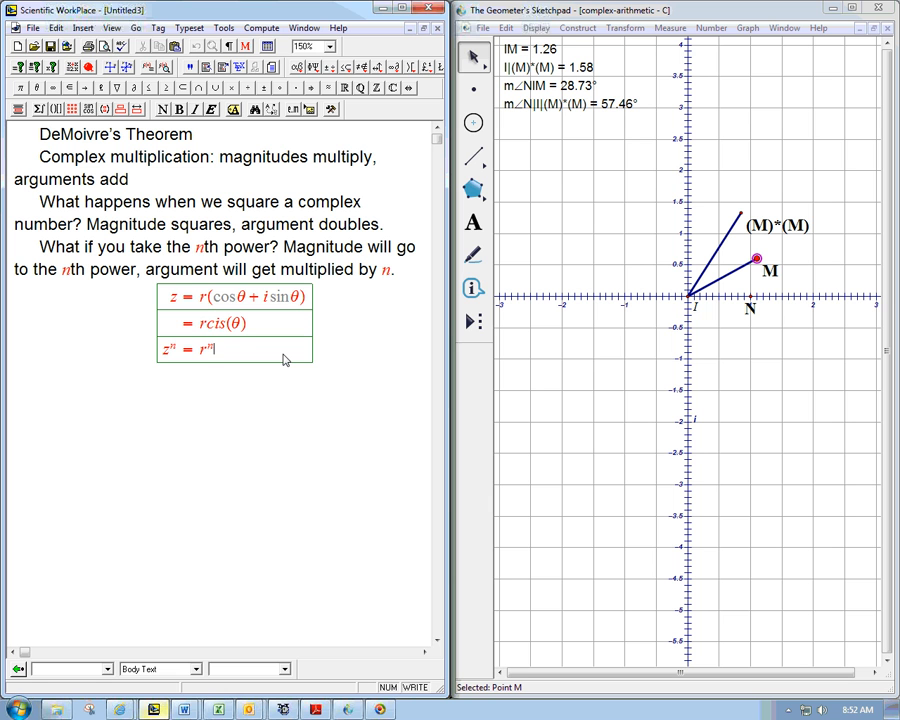
type("(cos(nθ) + i sin(nθ")
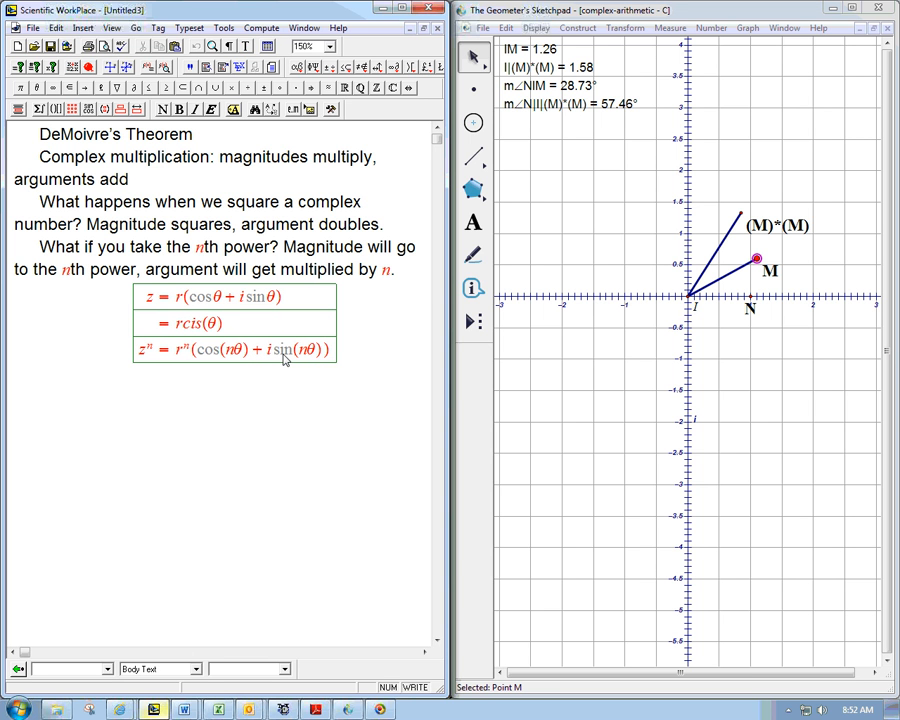
Type 'E.g.' and the display z = 3(cos 2π/3 + i sin 2π/3)
type("E.g.")
type("z = 3(cos")
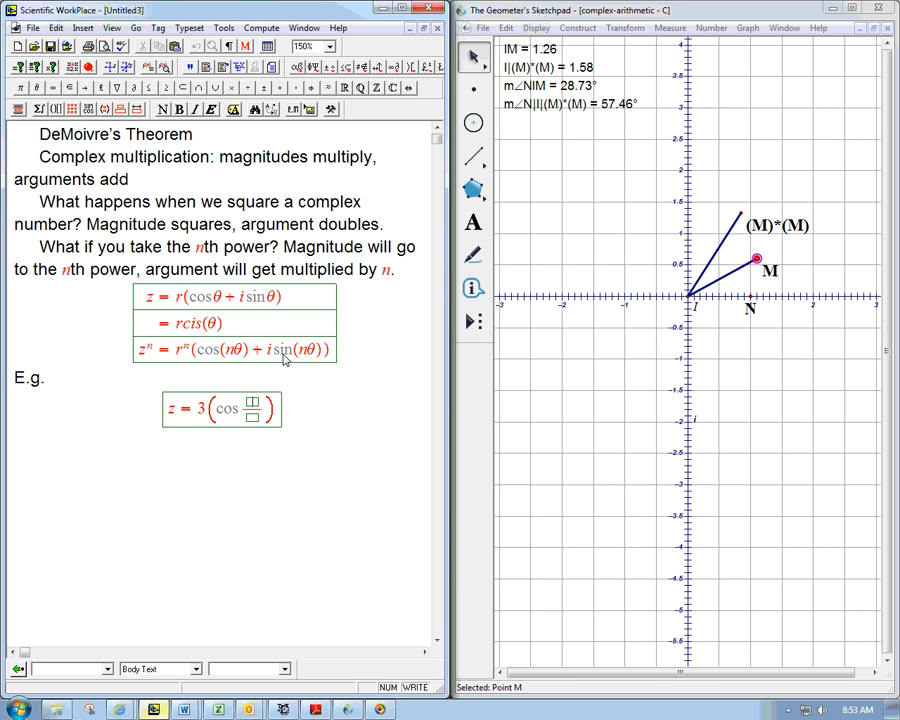
type("2π")
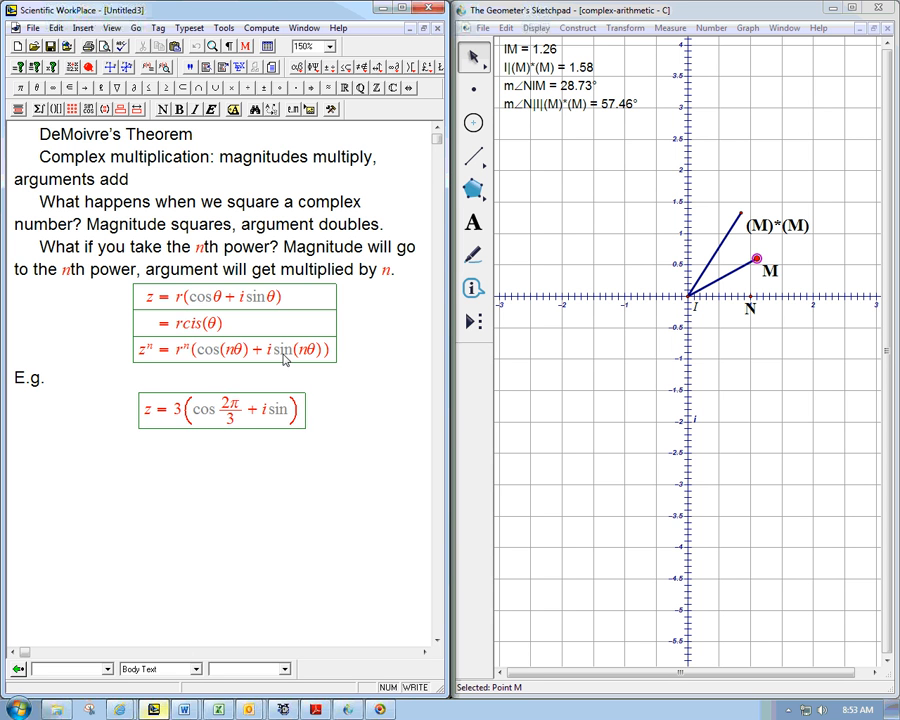
type("/")
type("z^n")
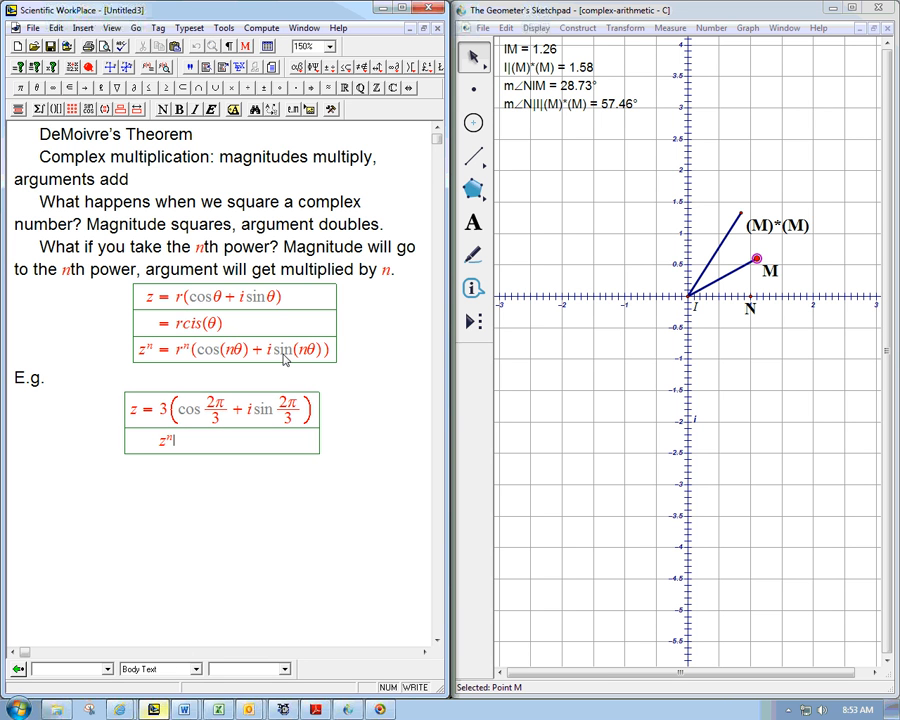
type("3")
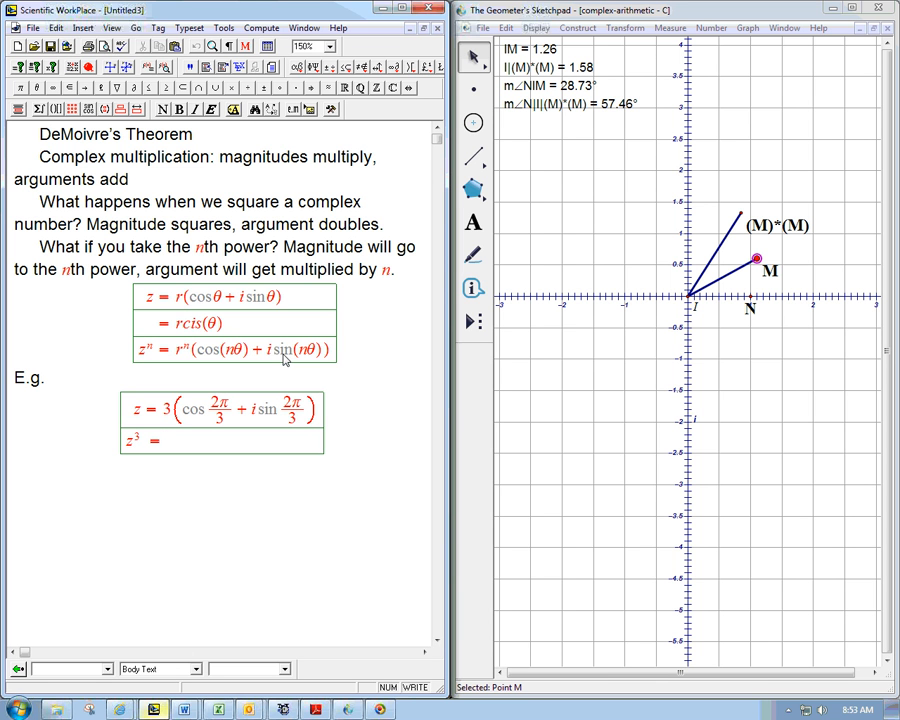
mouse_move(253, 425)
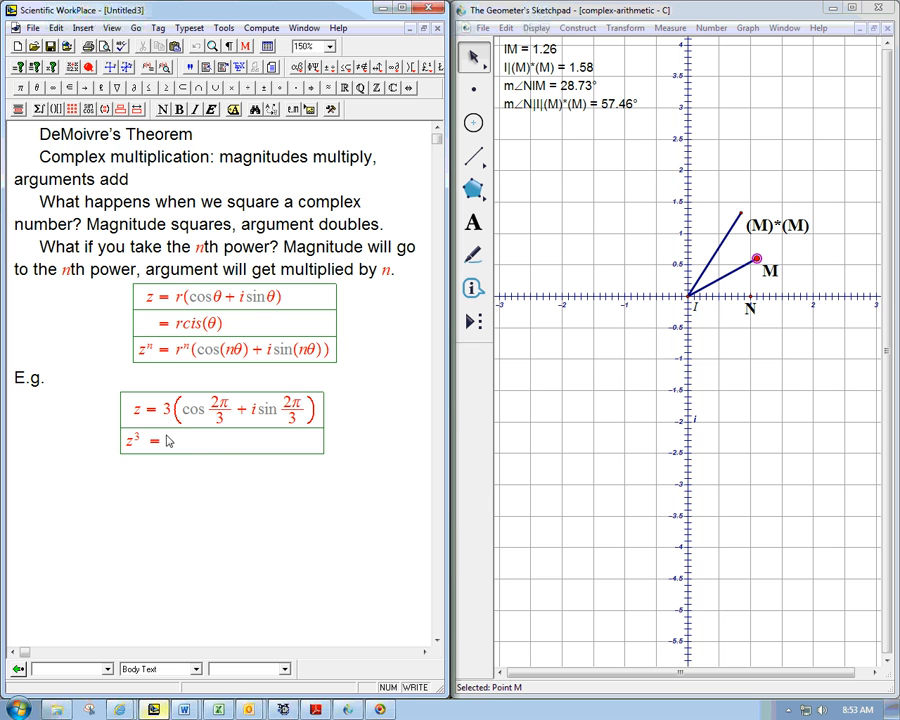
mouse_move(343, 414)
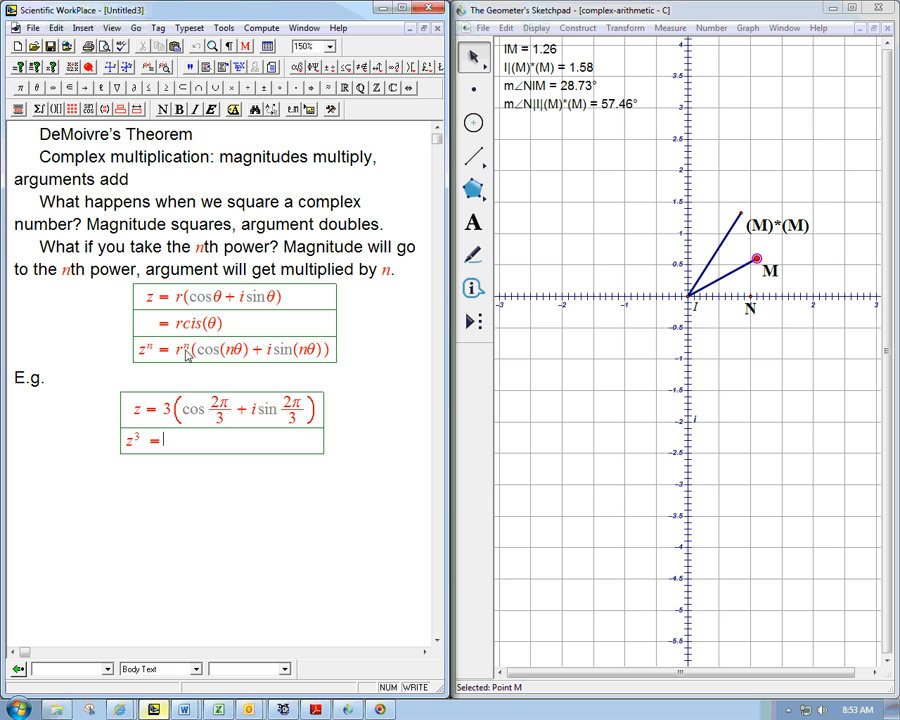
mouse_move(146, 398)
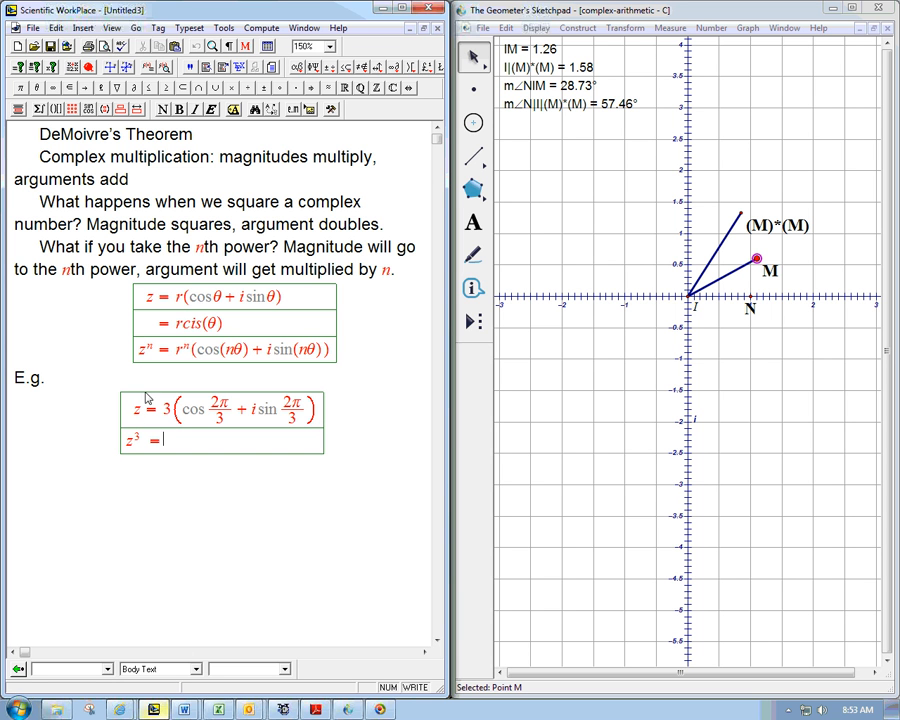
mouse_move(190, 437)
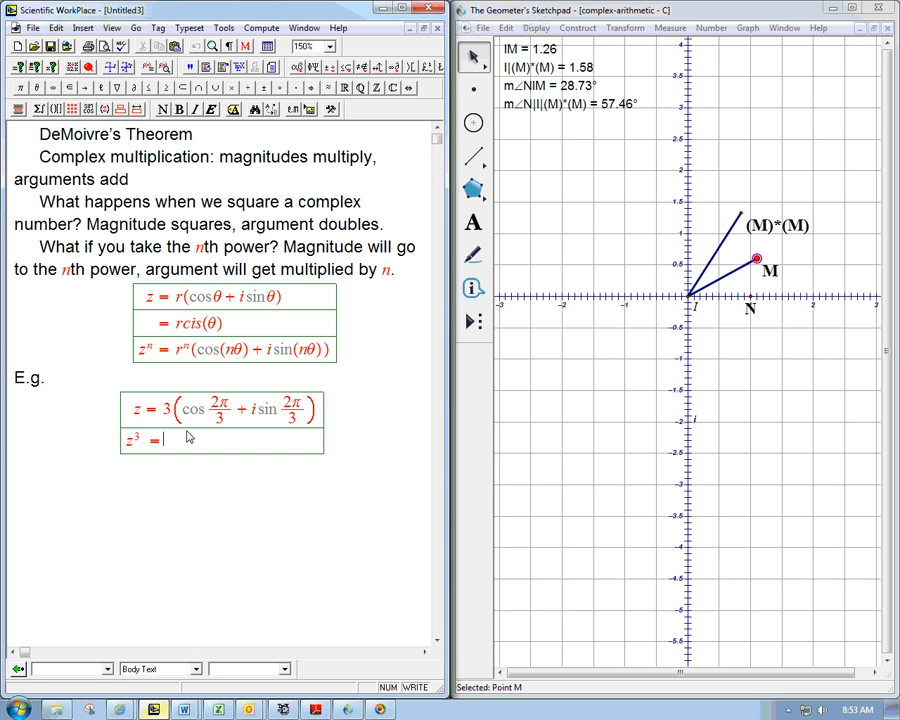
Add the row z³ = 27(cos 2π + i sin 2π)
type("27(")
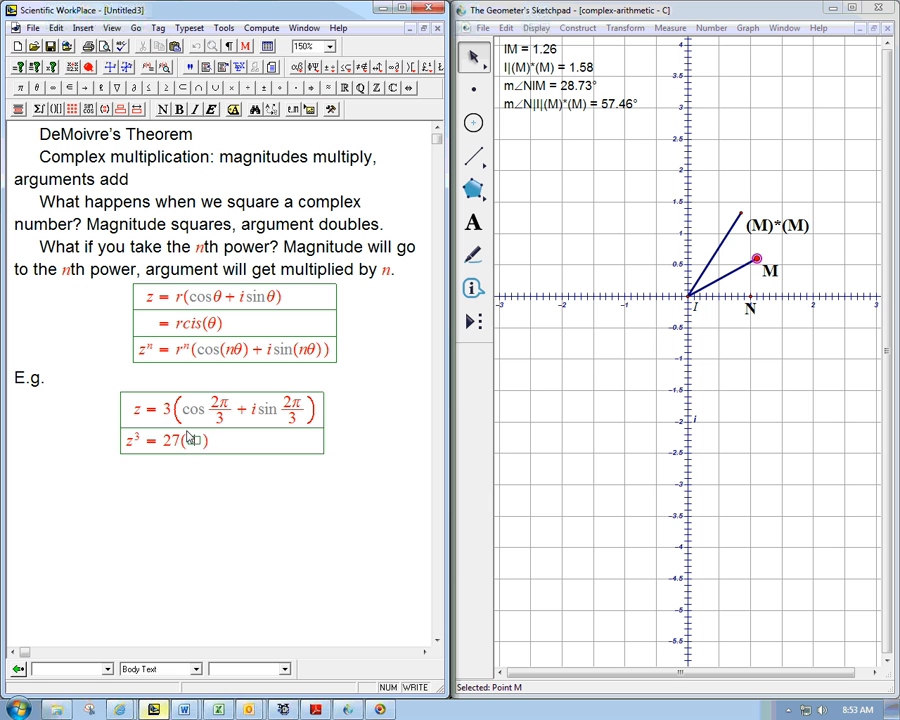
type("cos 2")
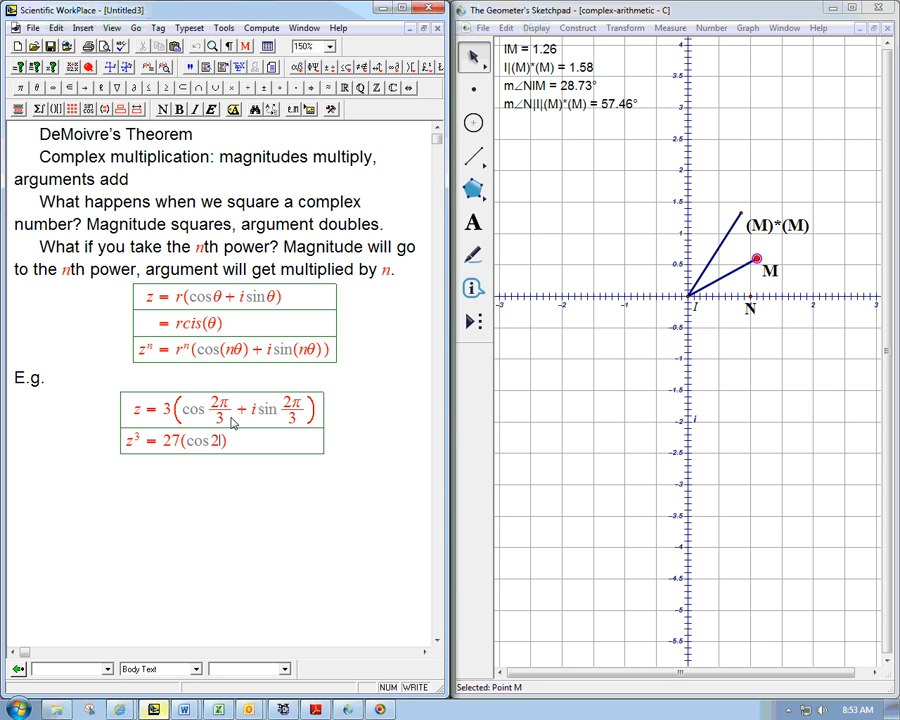
type("π + i sin 2π")
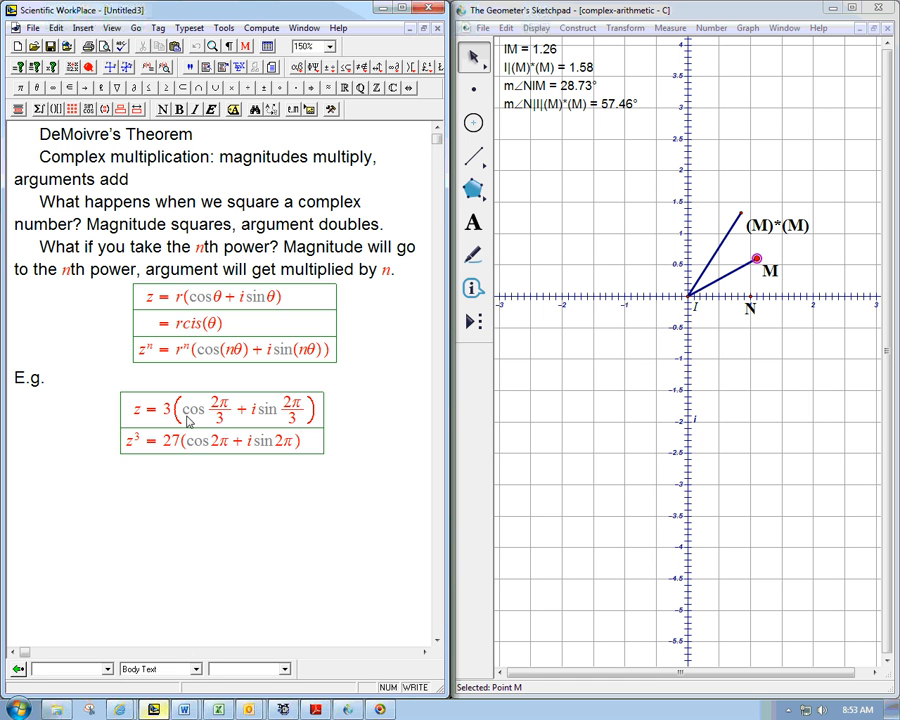
mouse_move(808, 318)
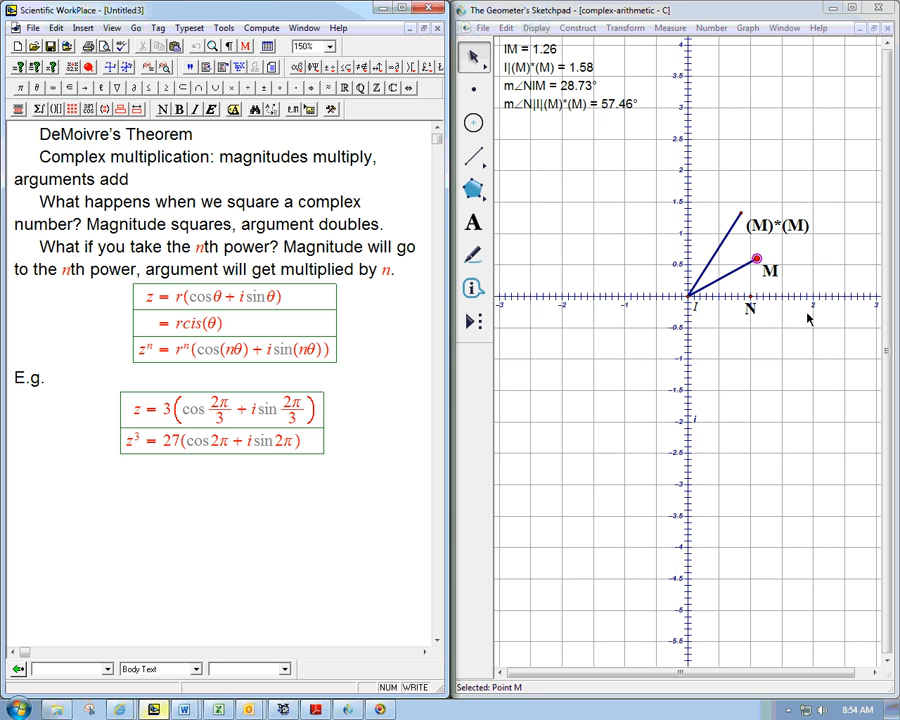
mouse_move(810, 296)
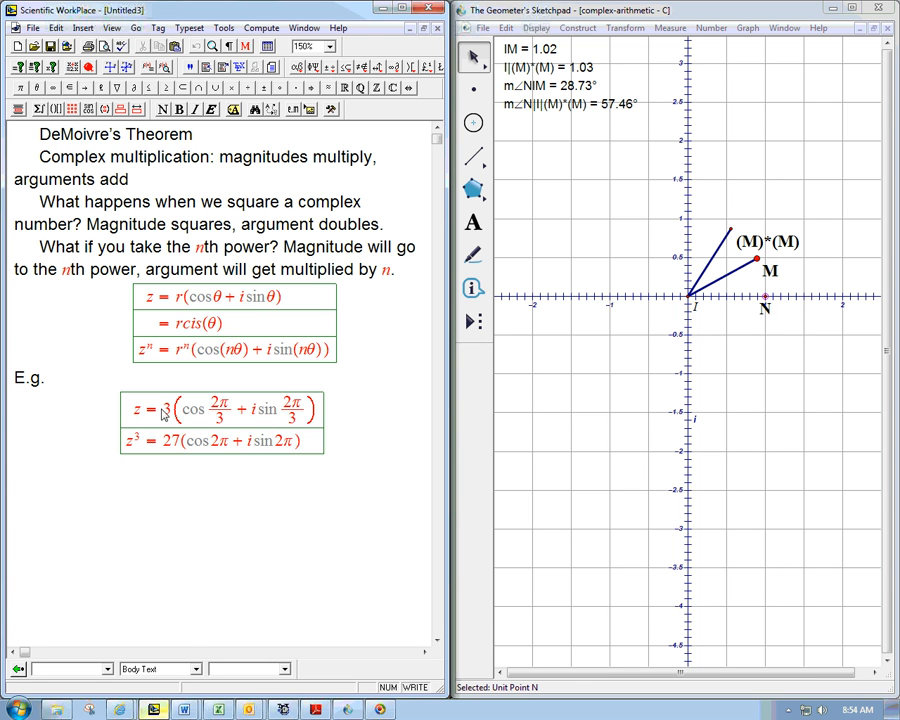
mouse_move(220, 416)
type("=")
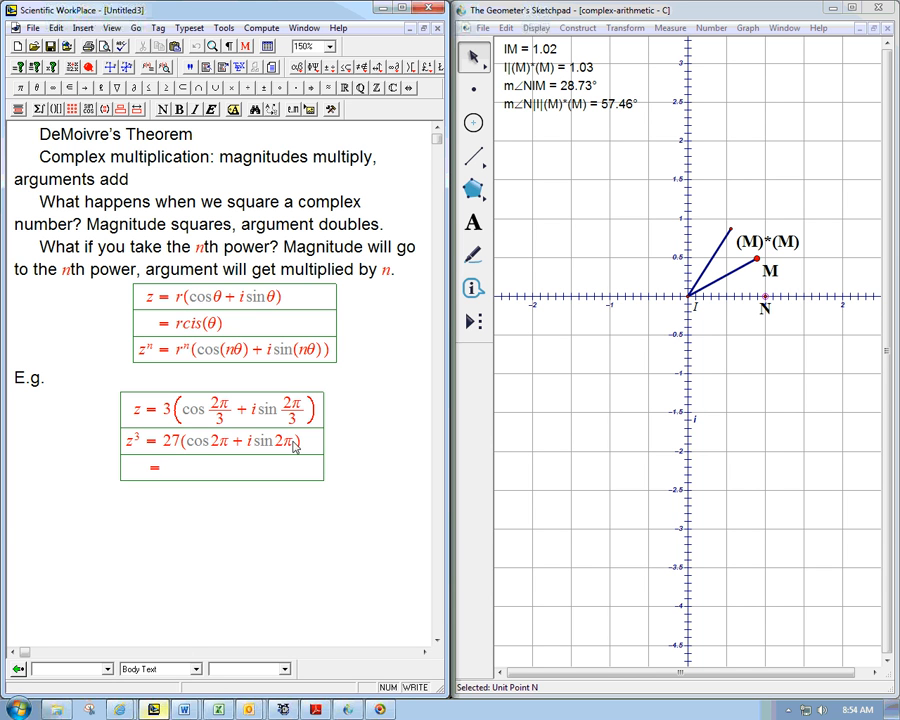
mouse_move(202, 457)
type(" 27")
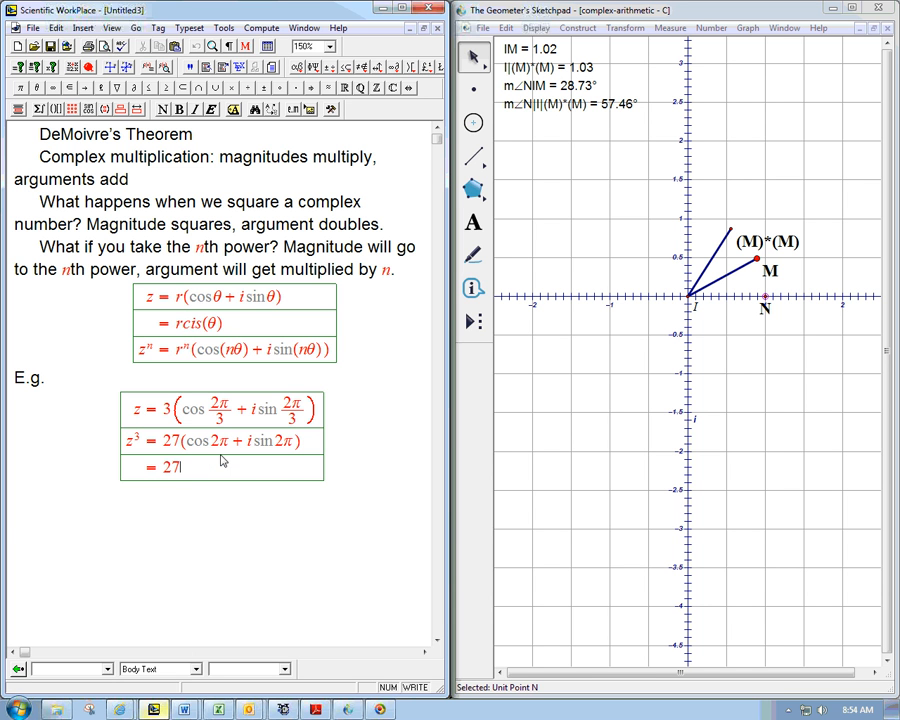
Add the rows = 27(1 + 0i) and z³ = 27 to the example
type("(1 +i)")
type("z³ = 27")
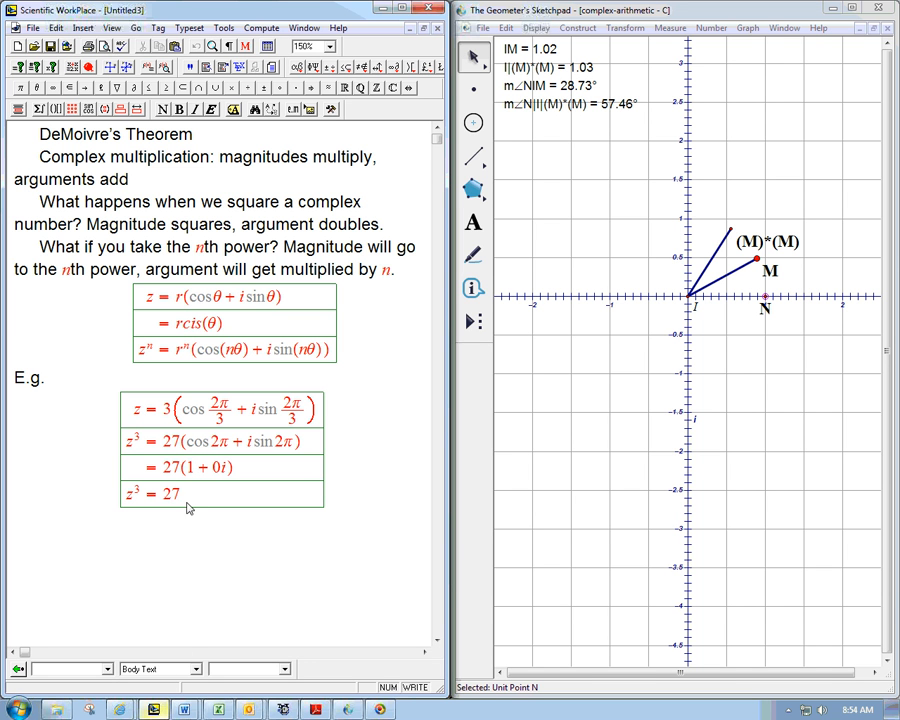
mouse_move(280, 486)
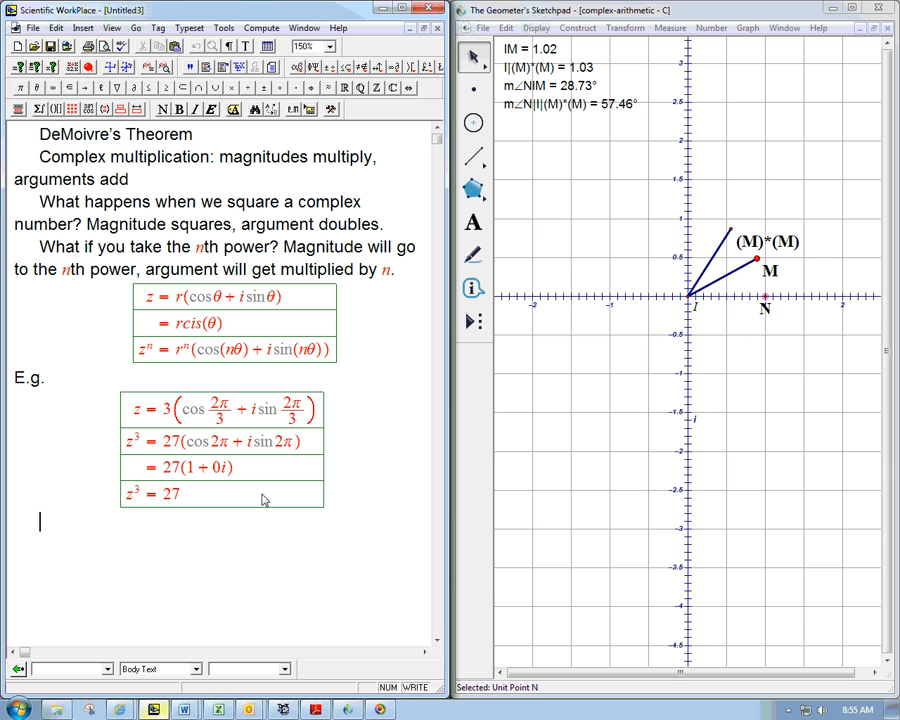
Write 'Start with a + bi:' and insert an empty math display below it
type("Start w")
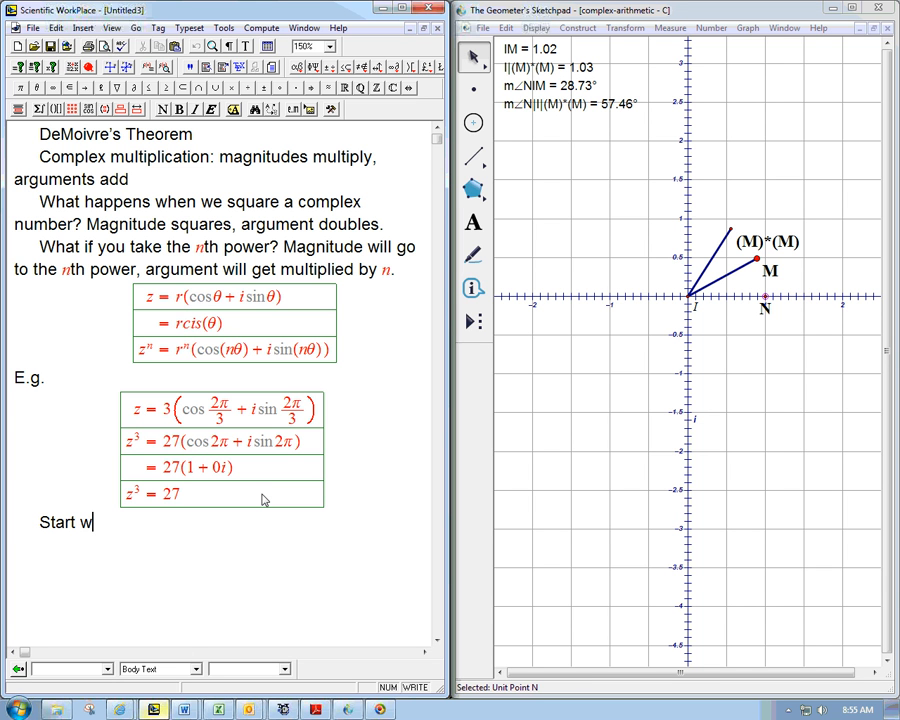
type("ith a + bi:")
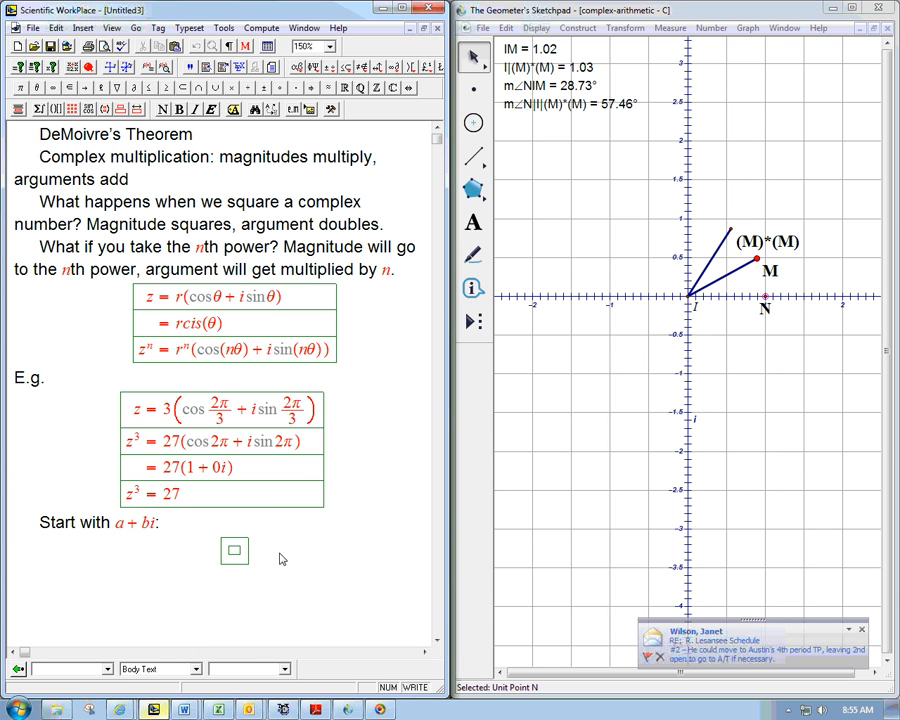
mouse_move(18, 521)
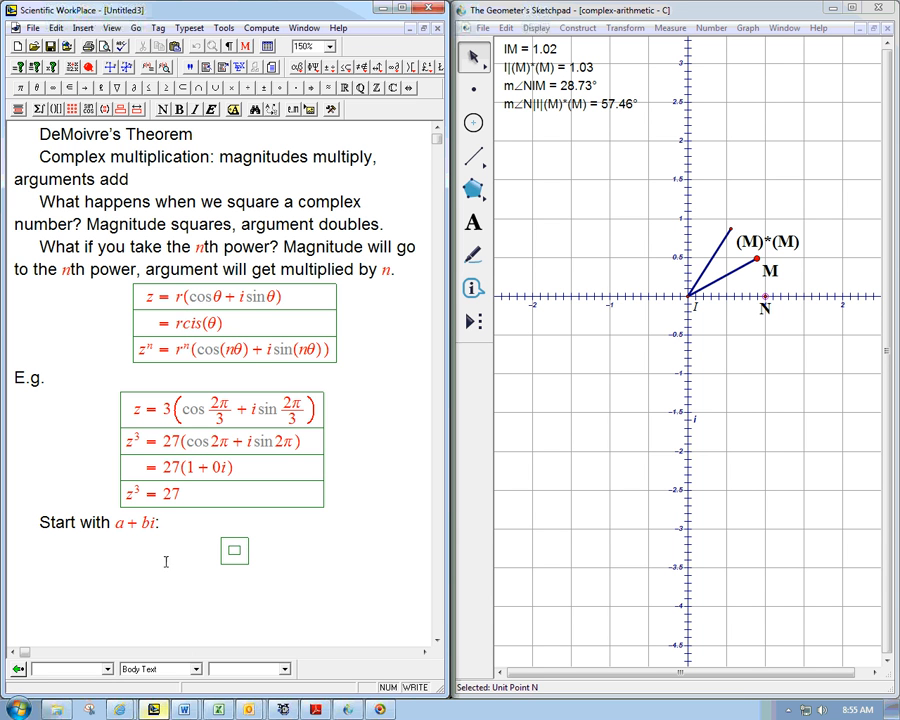
mouse_move(203, 574)
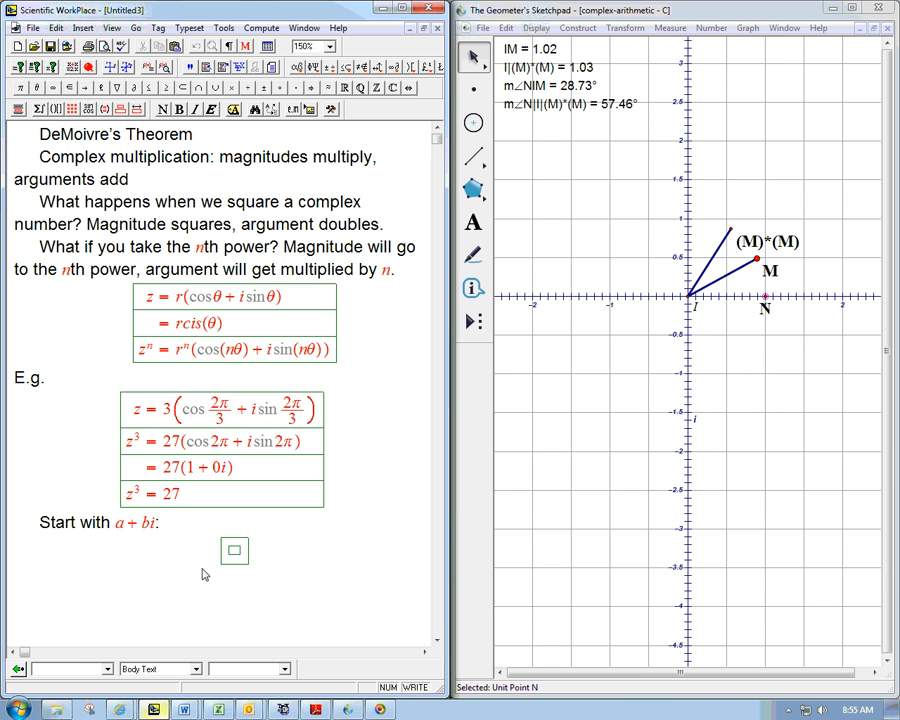
mouse_move(350, 671)
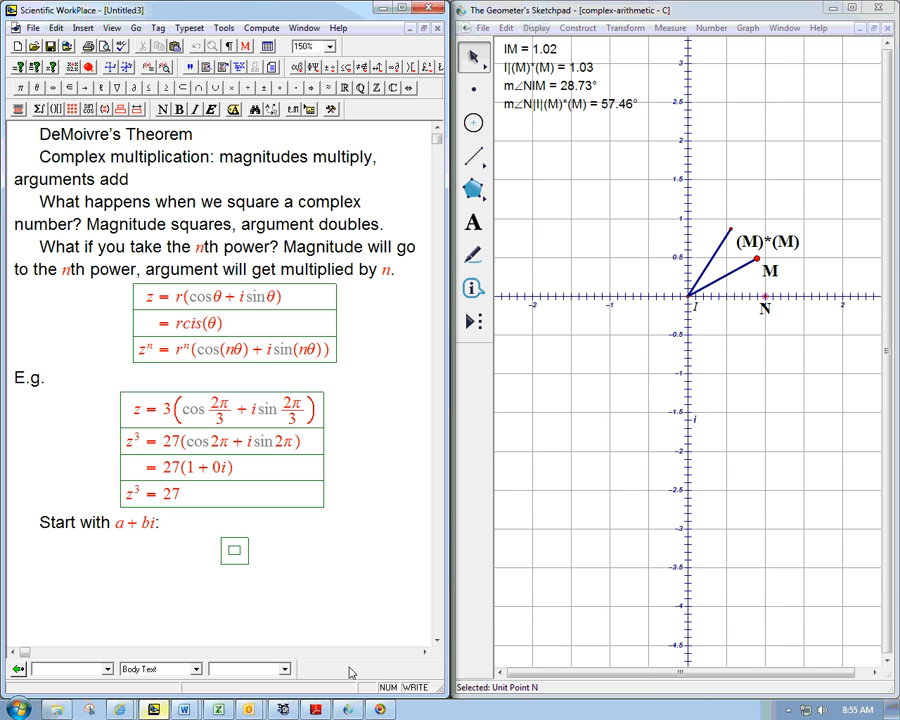